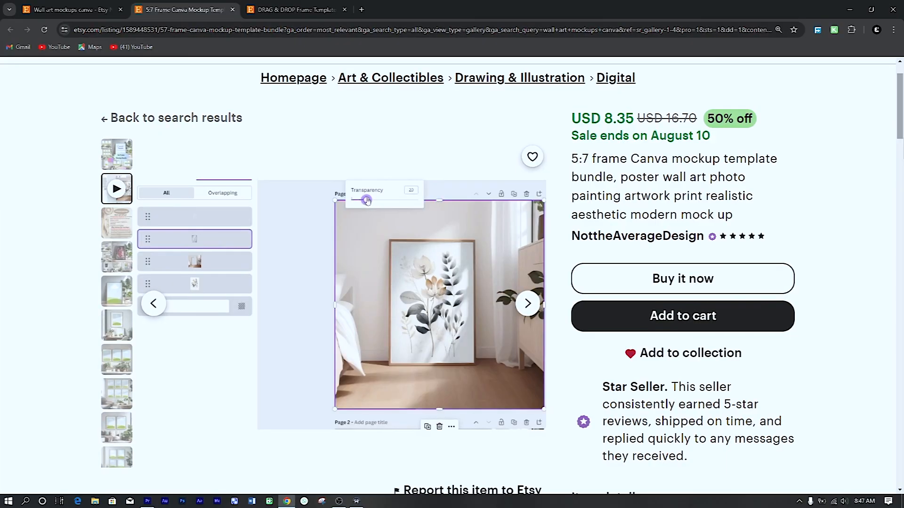
Browse down the LILAxLOLA shop's Items grid of discounted wall art prints
click(116, 154)
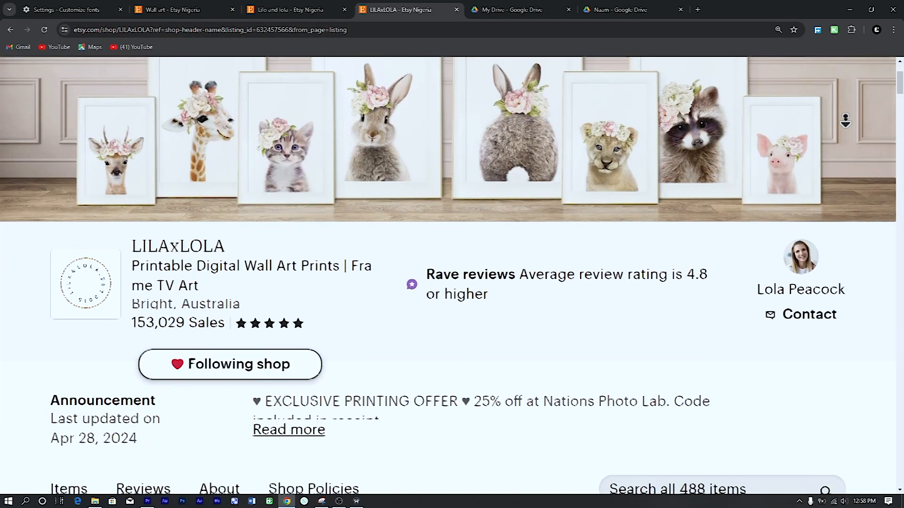
scroll(down, 3)
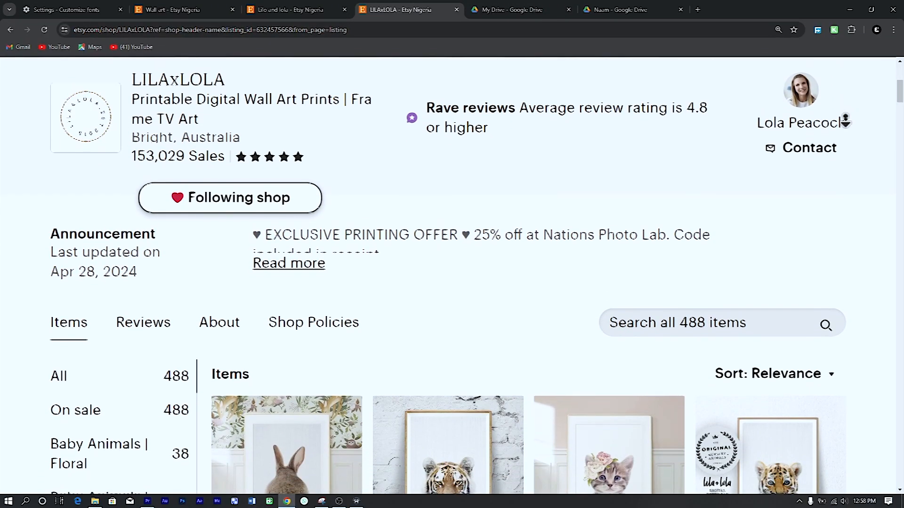
scroll(down, 3)
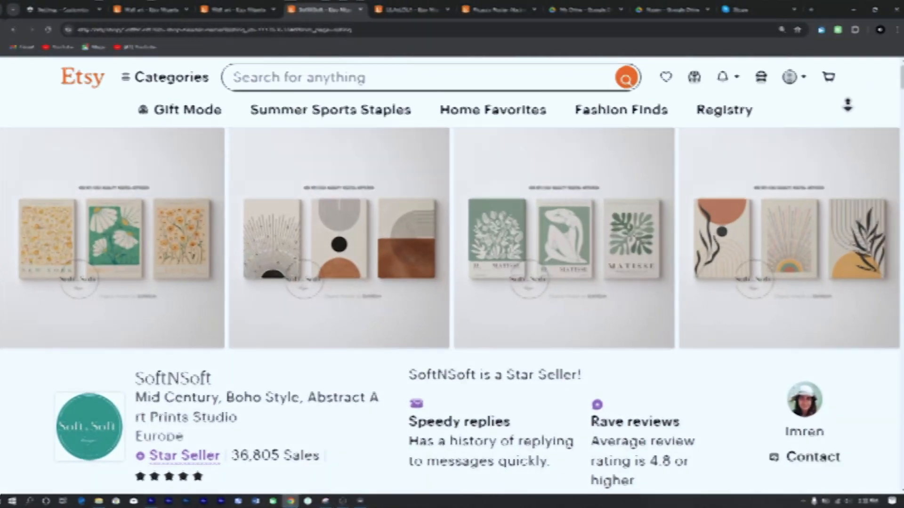
scroll(down, 3)
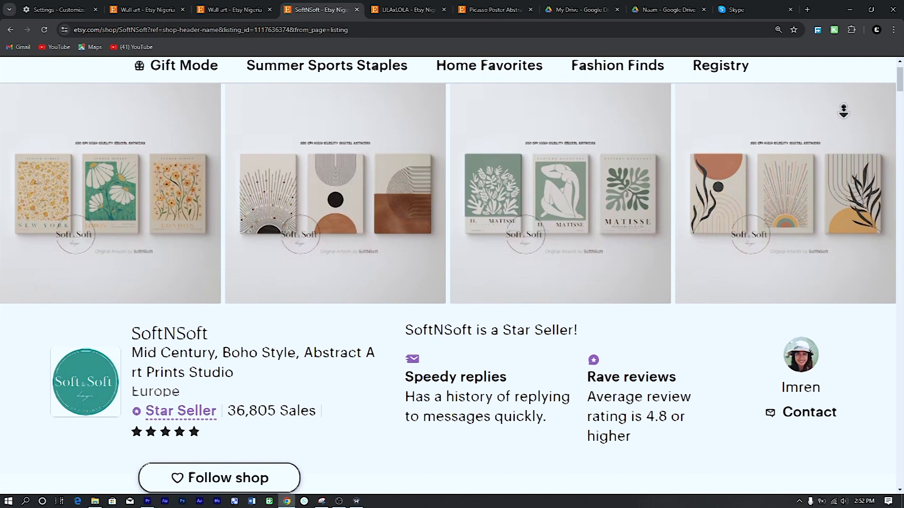
scroll(down, 3)
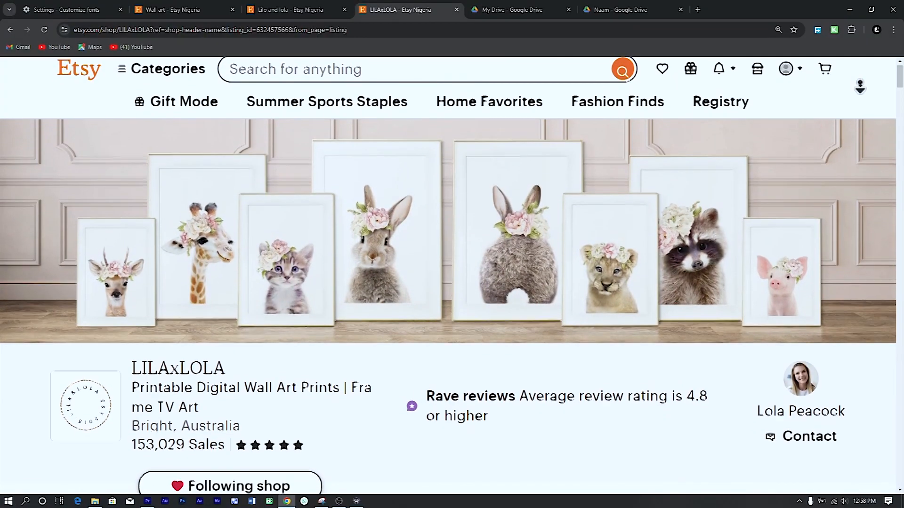
scroll(down, 3)
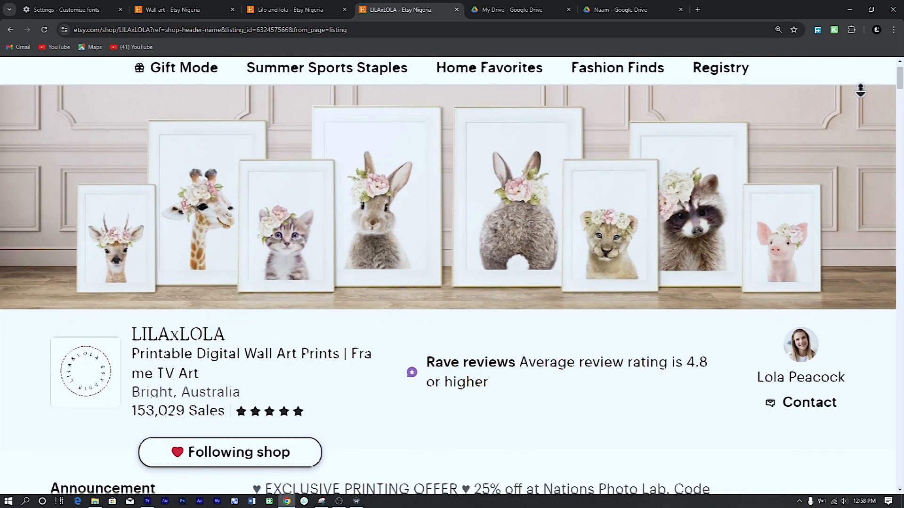
scroll(down, 3)
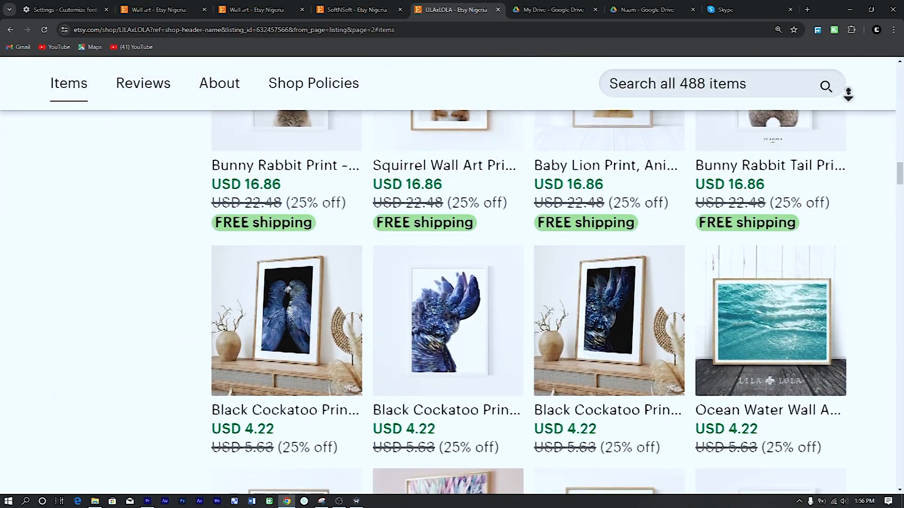
scroll(down, 3)
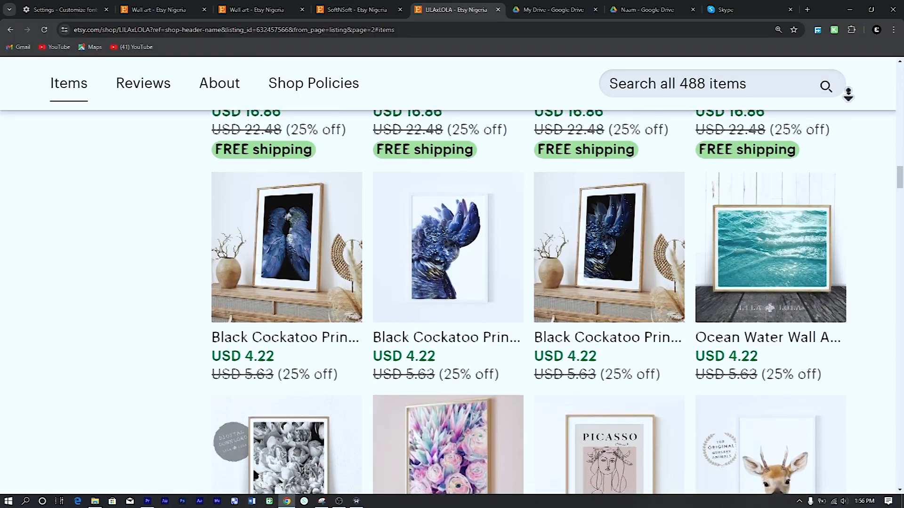
scroll(down, 3)
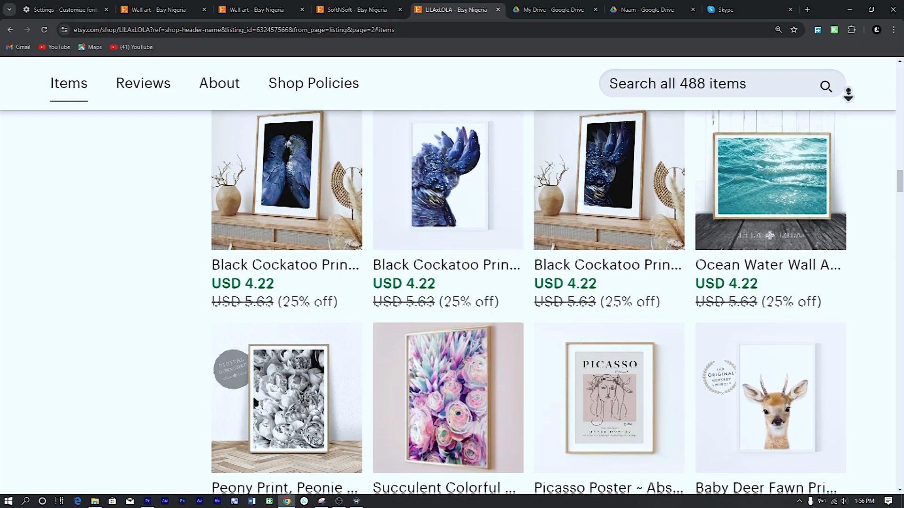
scroll(down, 3)
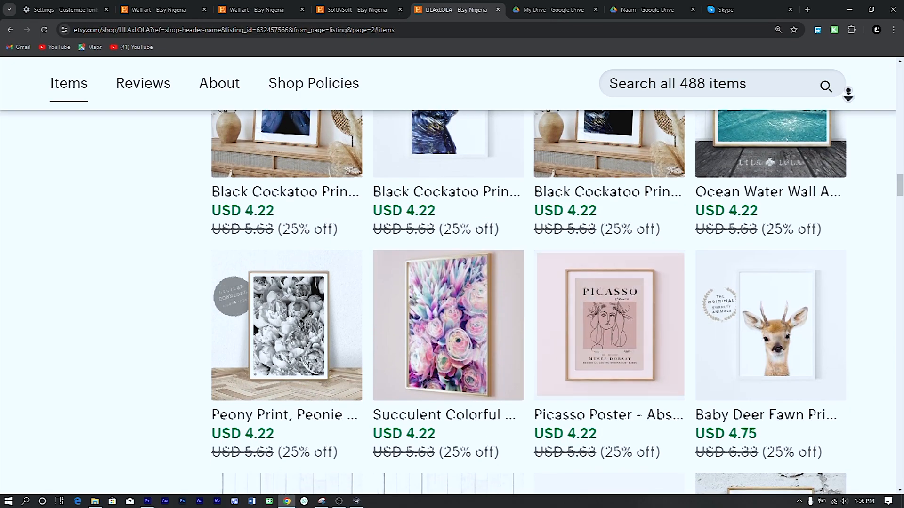
View LILAxLOLA's Picasso Poster listing and scroll the Picasso poster search results
click(608, 325)
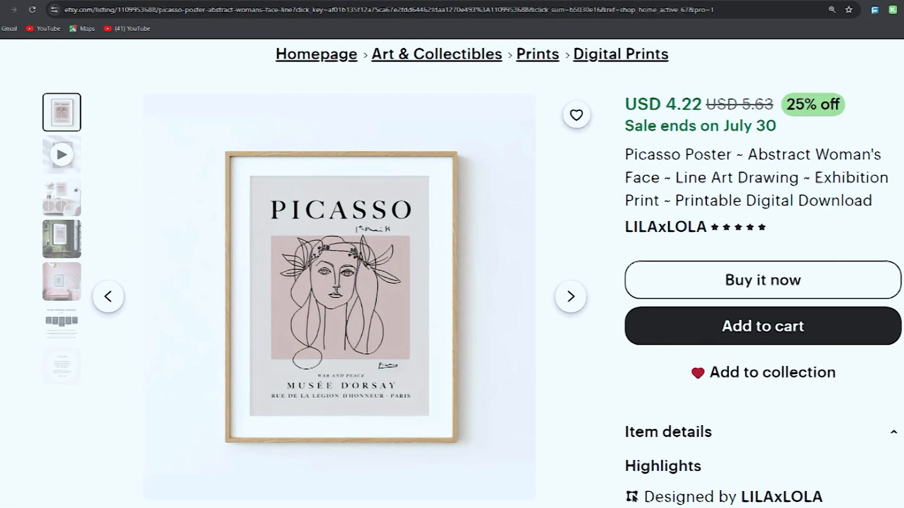
scroll(down, 3)
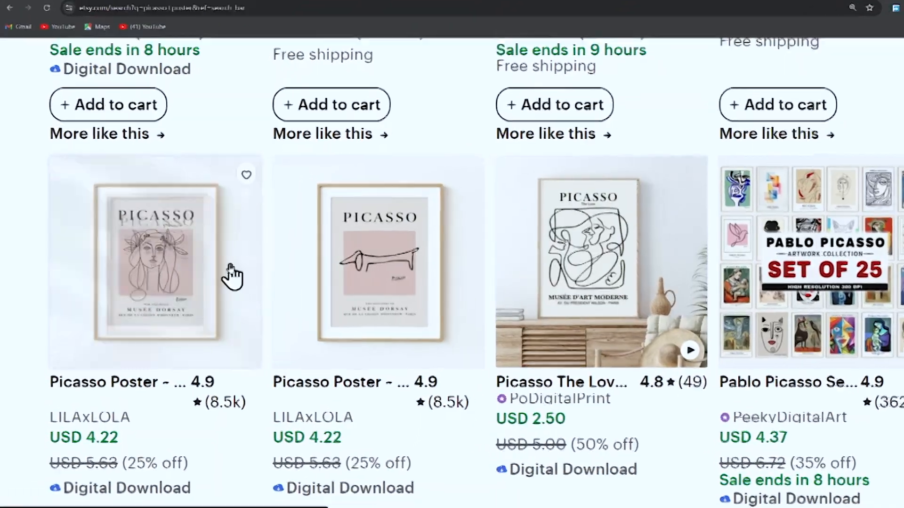
scroll(down, 3)
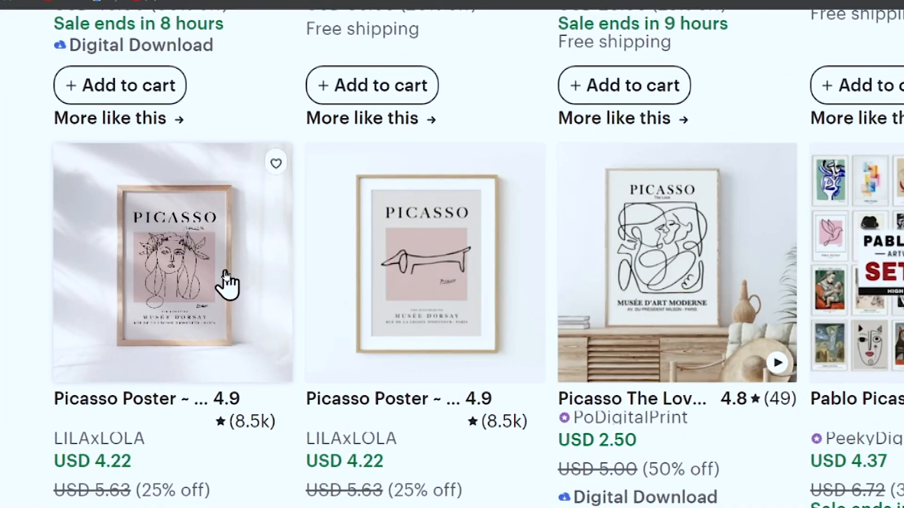
View the Abstract Woman's Face Picasso poster's living room, green study and pink room mockups
click(171, 261)
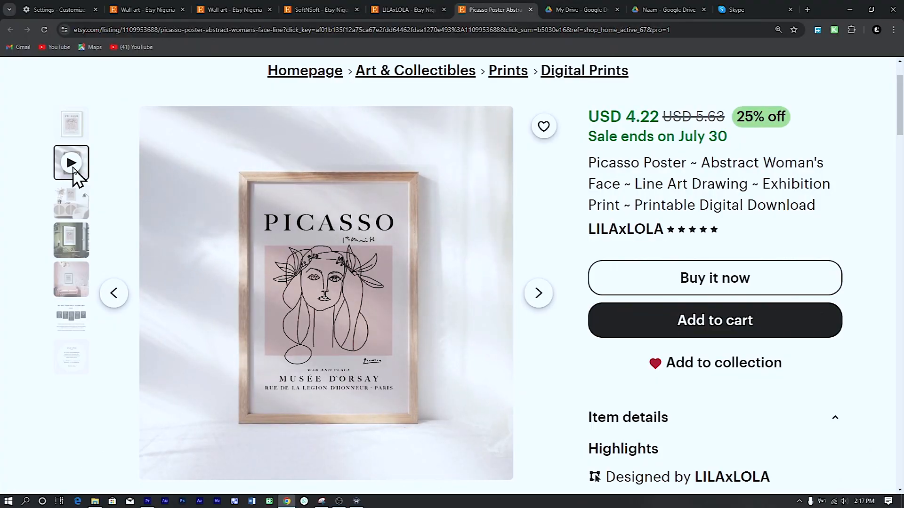
click(71, 201)
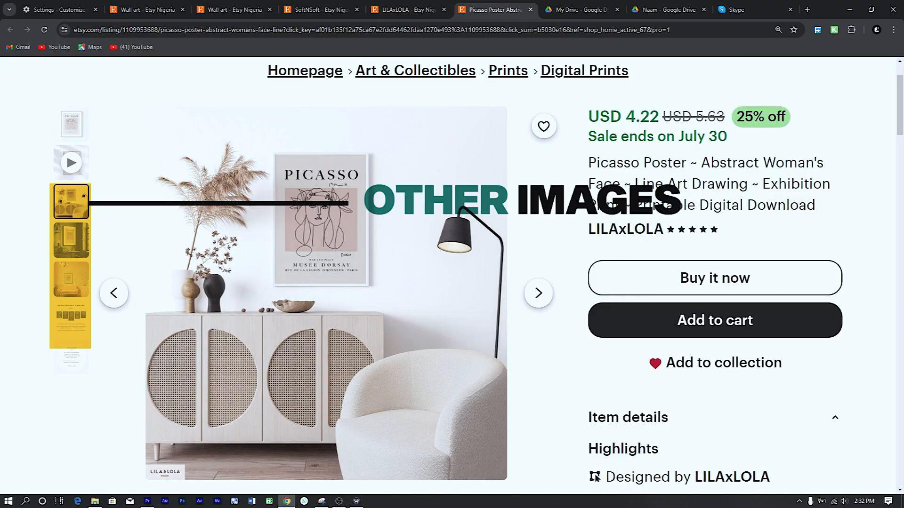
click(70, 240)
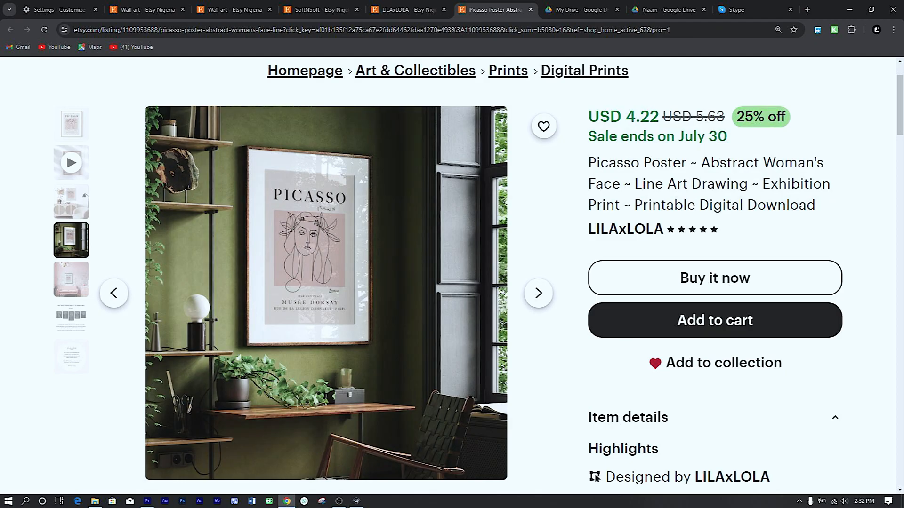
click(70, 279)
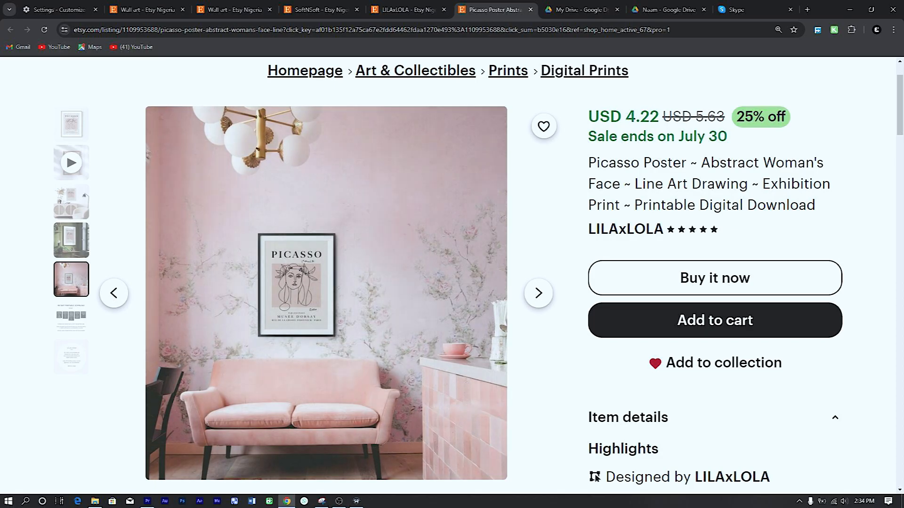
Cycle through the listing's mockup images again, ending on the next thumbnail
click(71, 201)
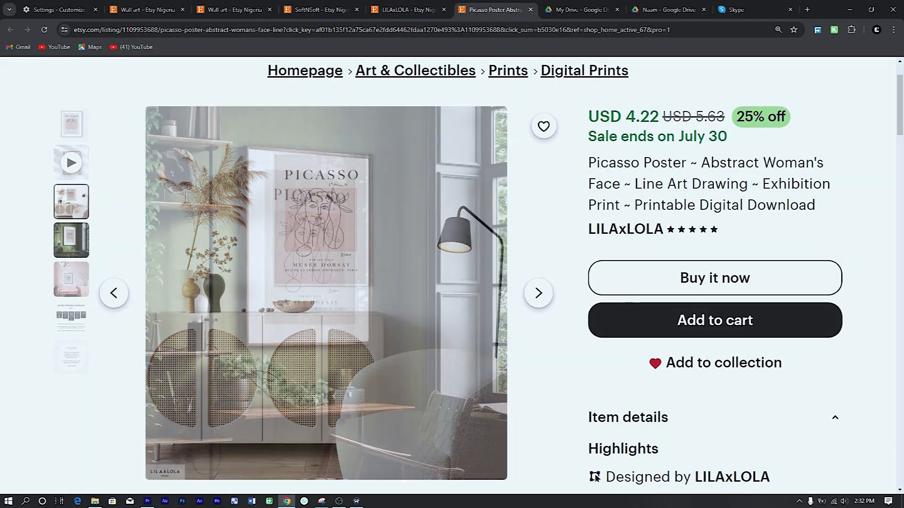
click(71, 241)
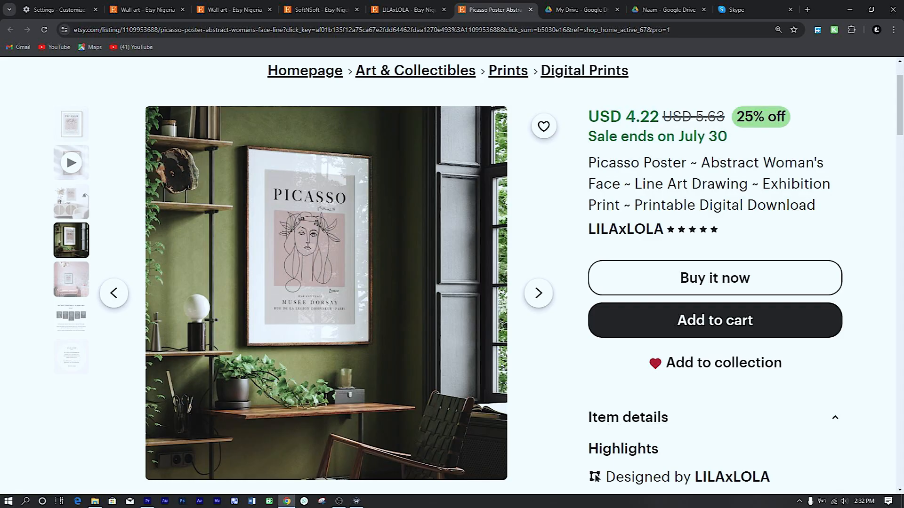
click(70, 279)
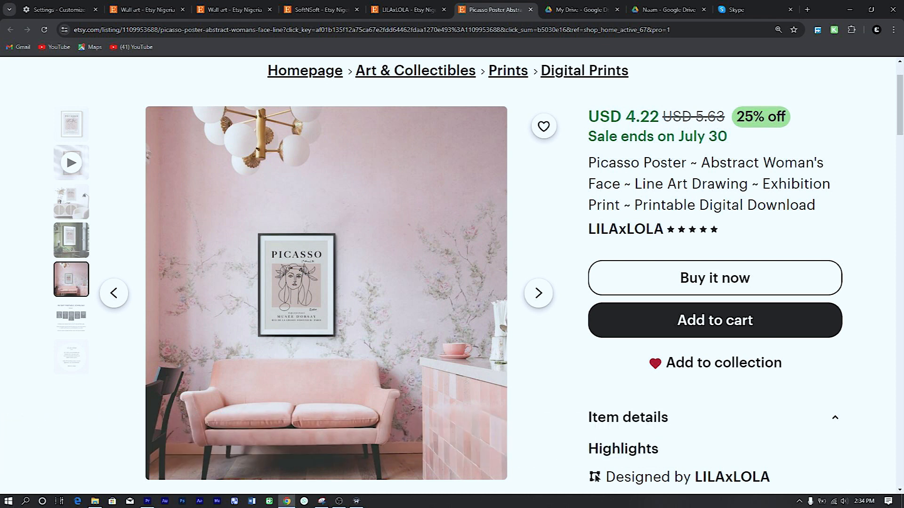
click(70, 318)
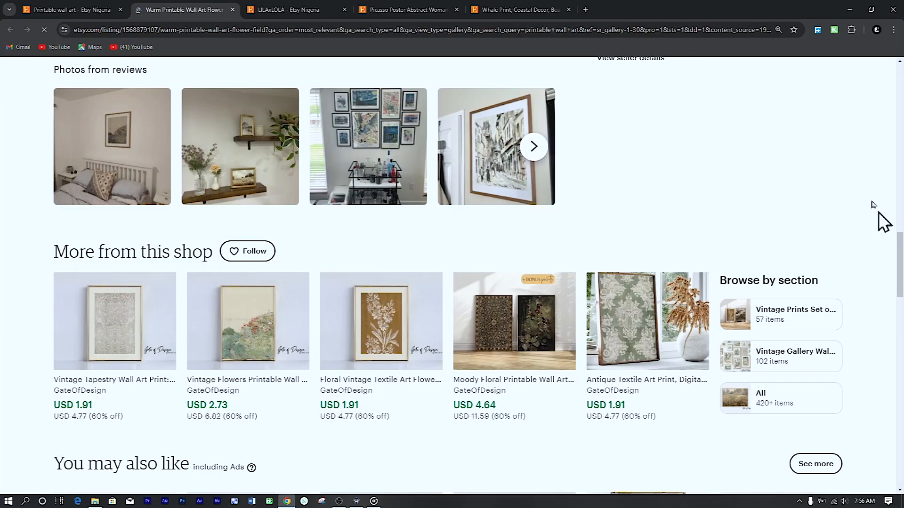
mouse_move(760, 106)
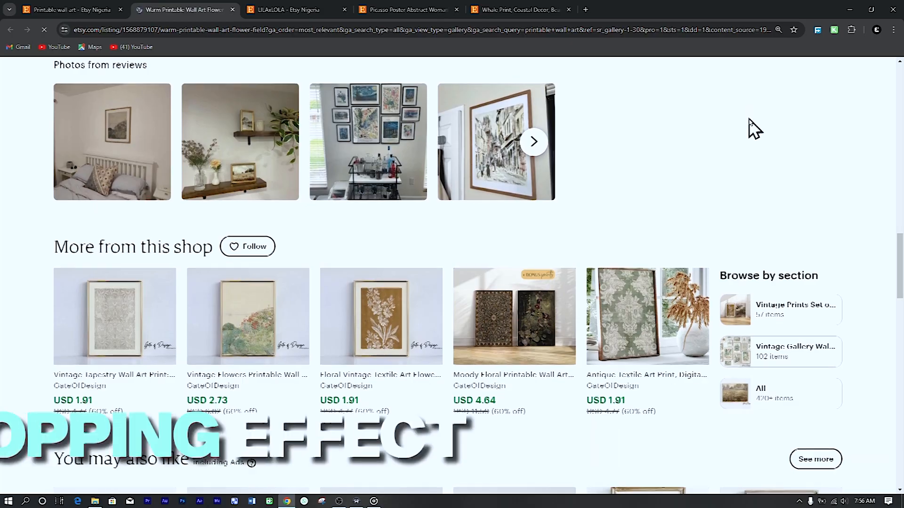
Scroll the Warm Printable Wall Art listing to its review photos and more GateOfDesign prints
scroll(down, 3)
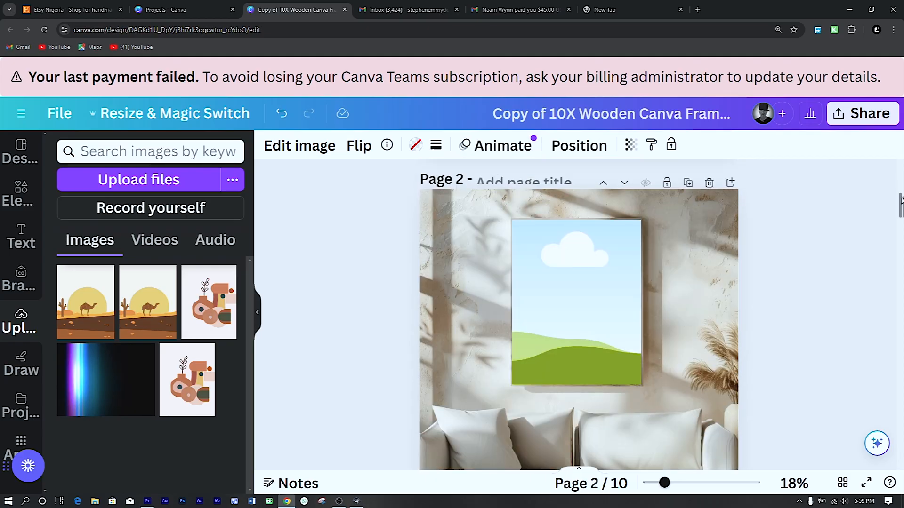
Search Canva templates for 'wall art mockups' and browse the framed-print results
right_click(577, 299)
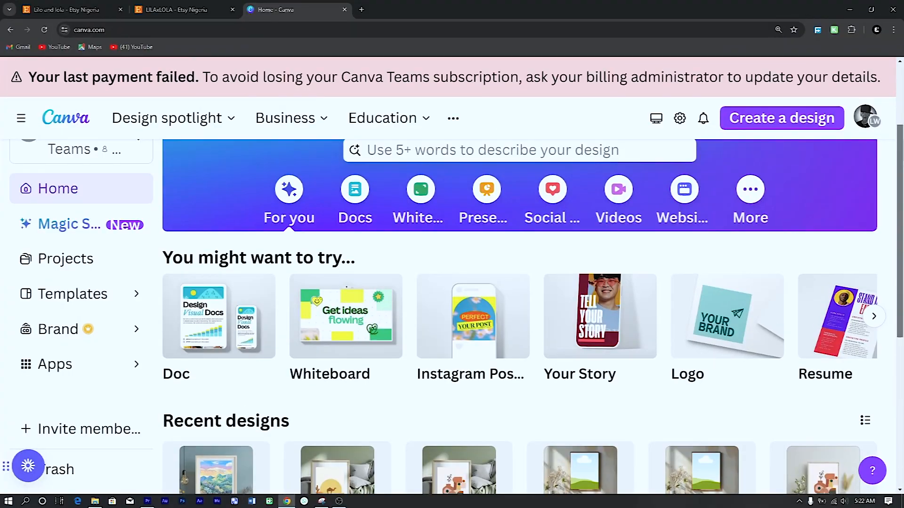
text(wall art mocku)
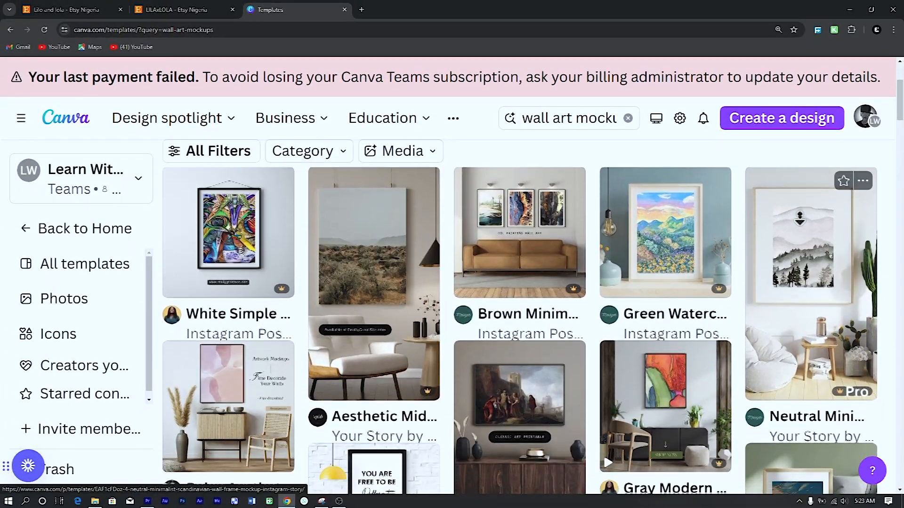
scroll(down, 3)
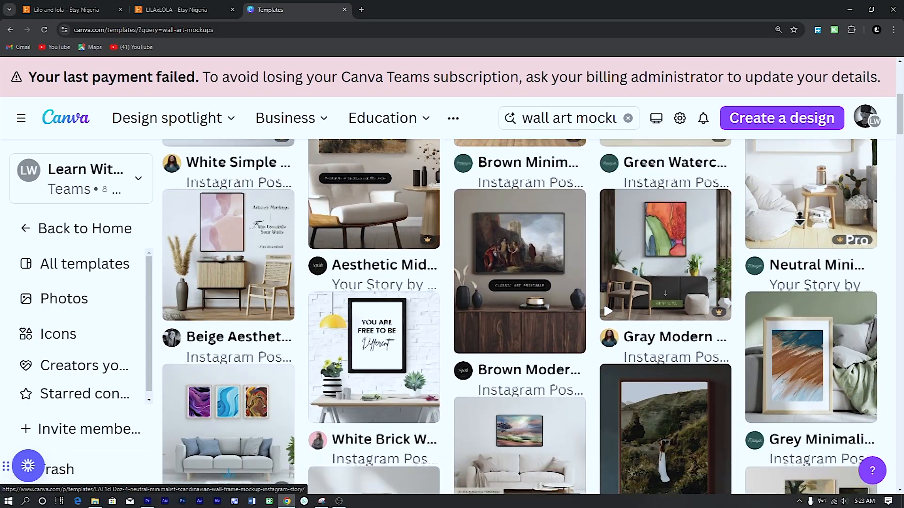
scroll(down, 3)
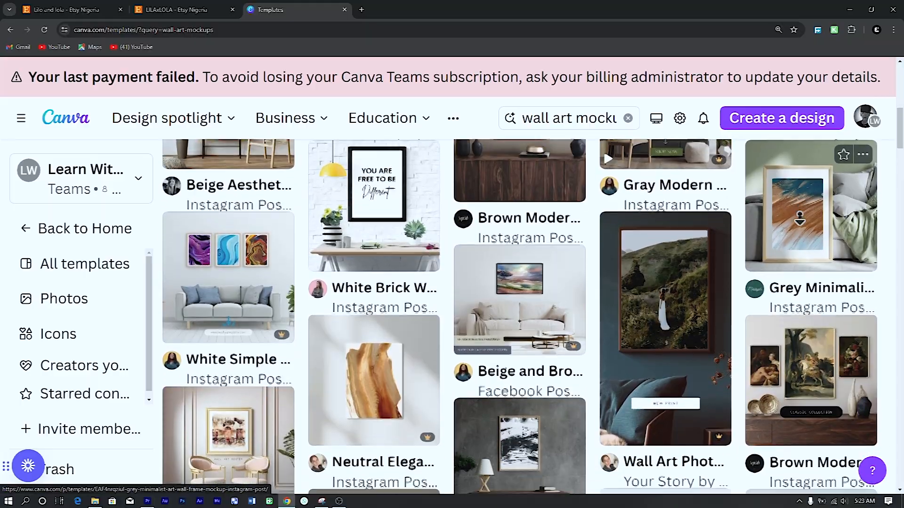
scroll(down, 3)
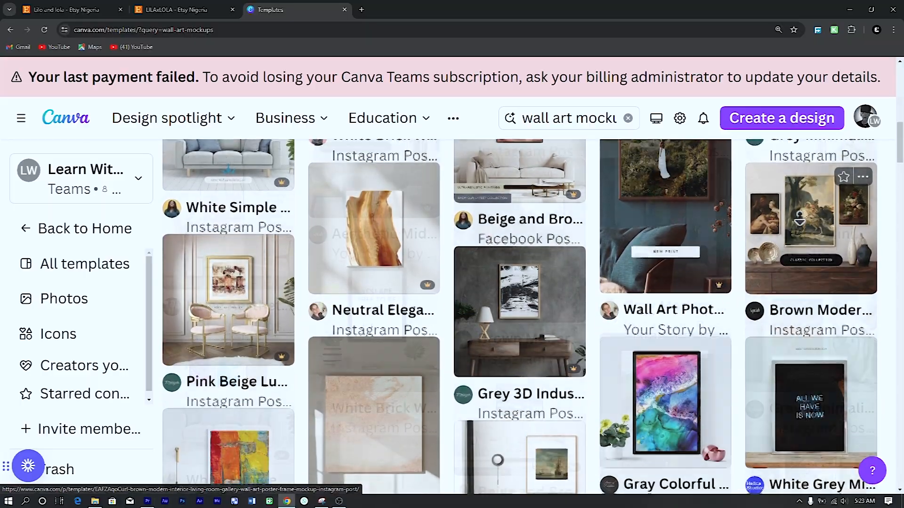
scroll(down, 3)
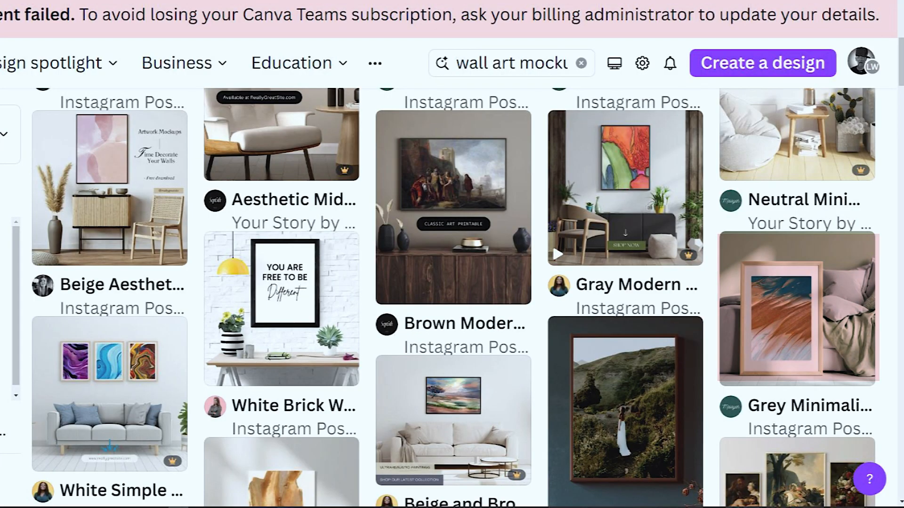
Start editing the Grey Minimalist Art Wall Frame Mockup template with the uploads panel showing
click(798, 309)
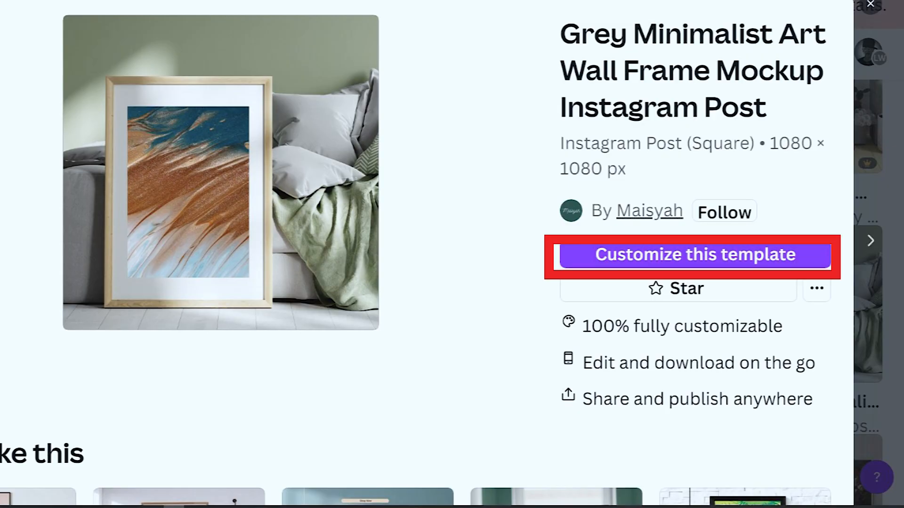
click(692, 255)
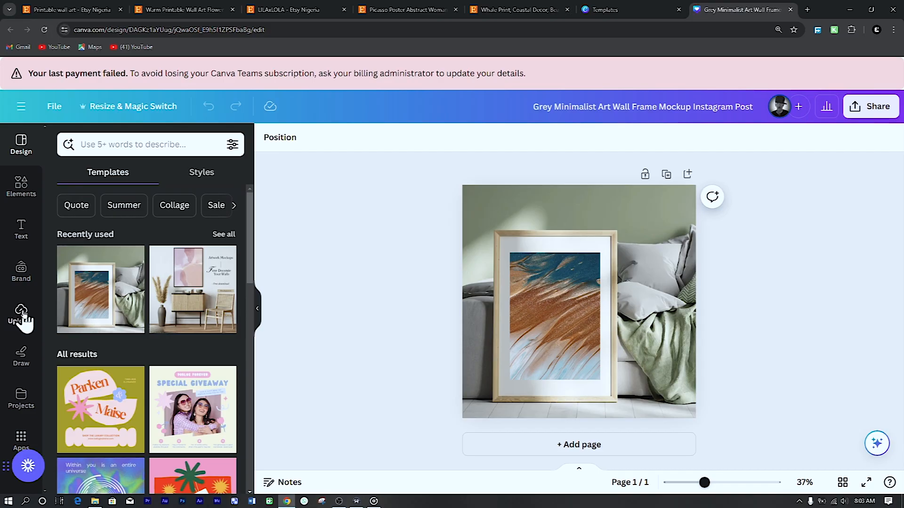
click(21, 314)
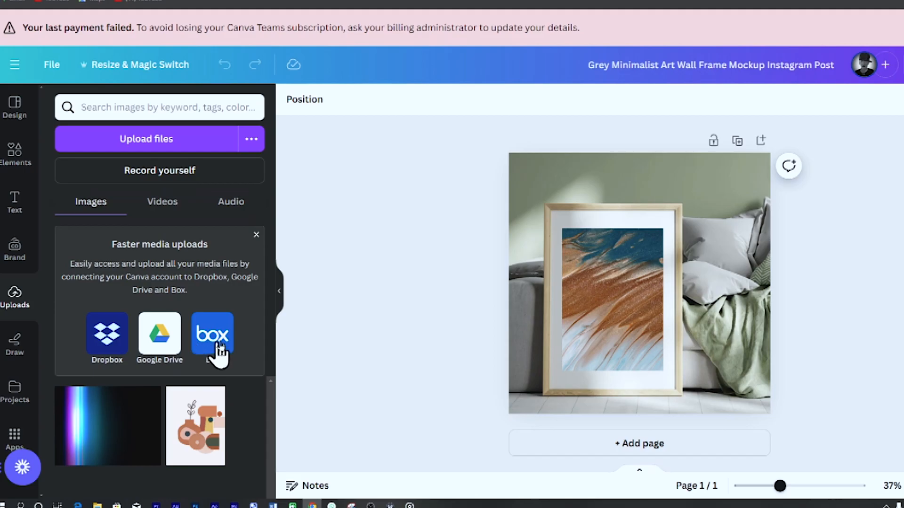
mouse_move(258, 324)
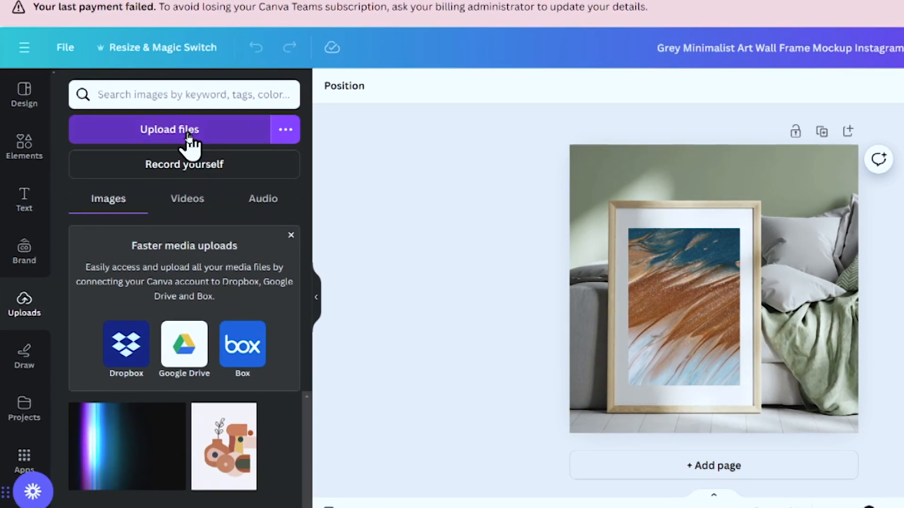
Upload the camel JPG and boho PNG images to the design's media library
click(169, 129)
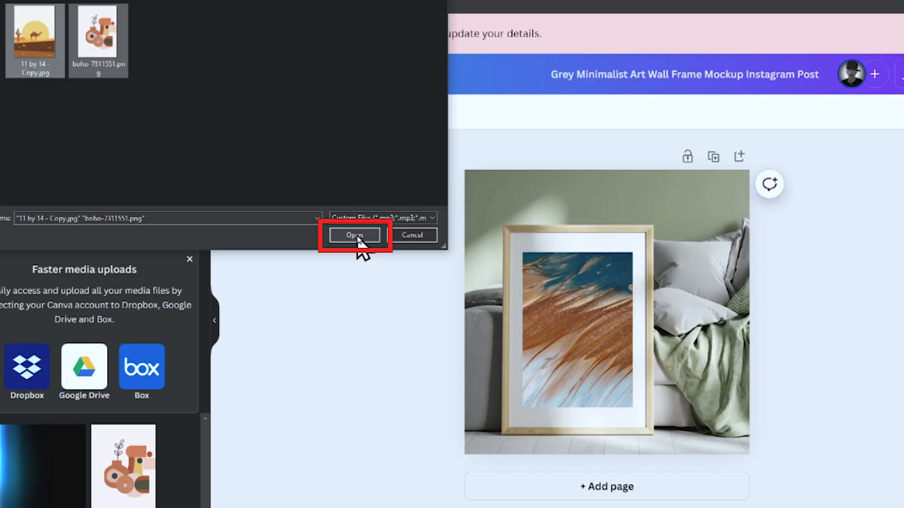
click(354, 234)
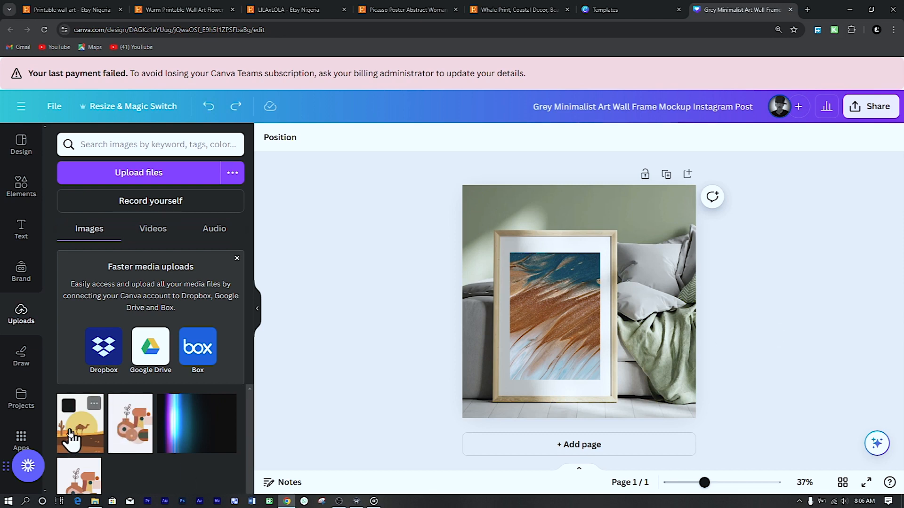
Place the camel artwork into the page-1 wooden frame and add a blank second page
drag(79, 423, 556, 323)
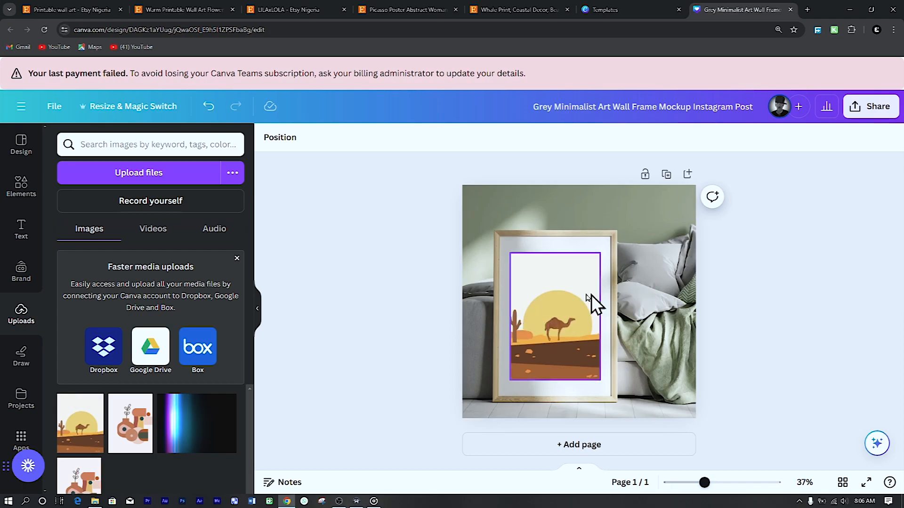
click(579, 444)
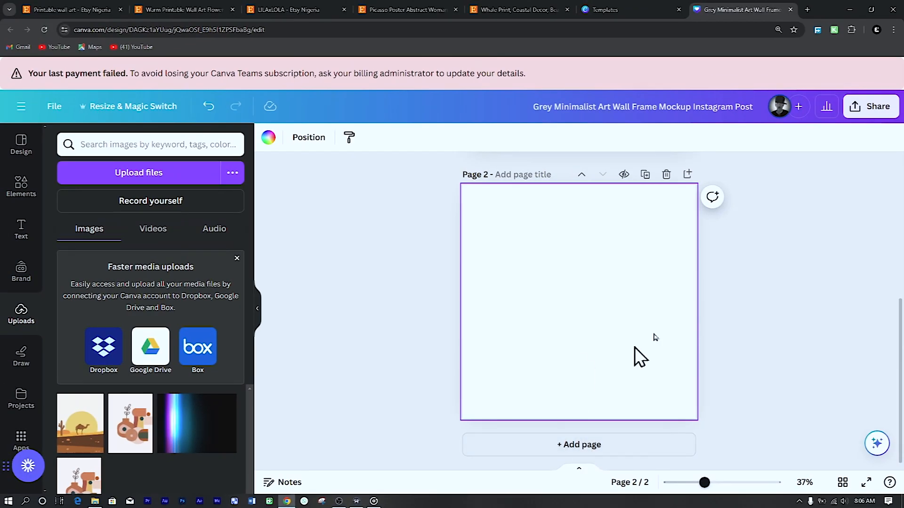
mouse_move(519, 288)
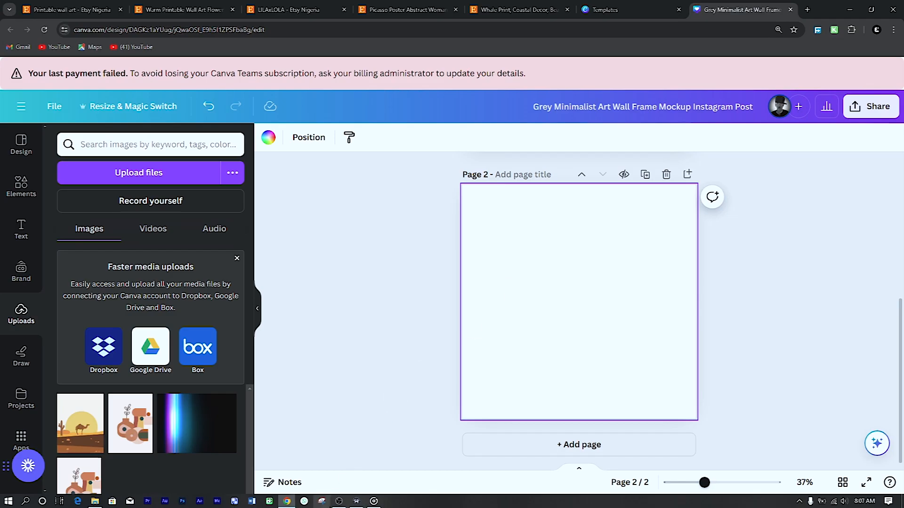
Search Design templates for 'wall art mockup' to fill page 2 with the Artwork Mockups template
click(155, 144)
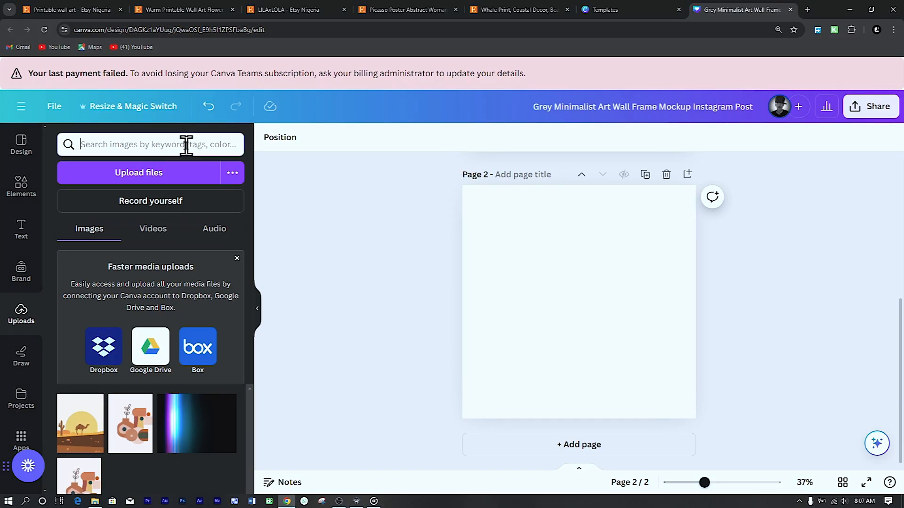
text(wall art mockup templa)
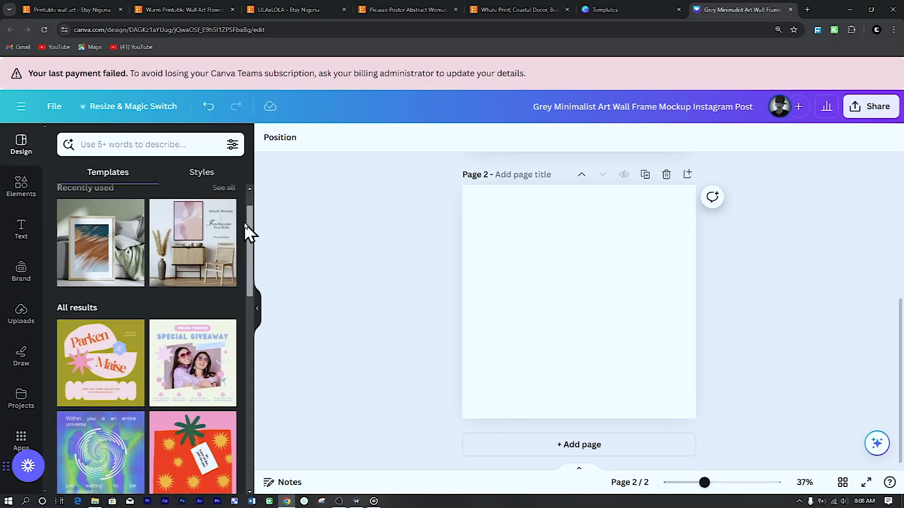
scroll(down, 3)
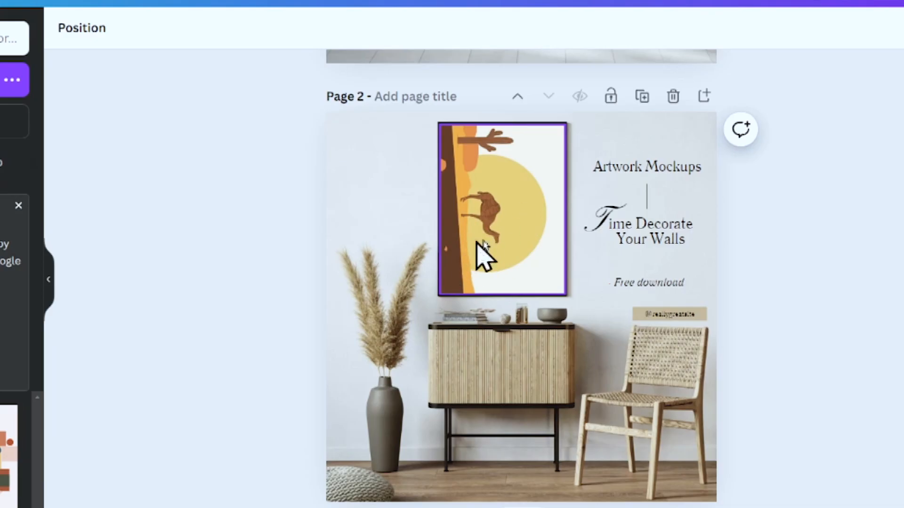
mouse_move(478, 230)
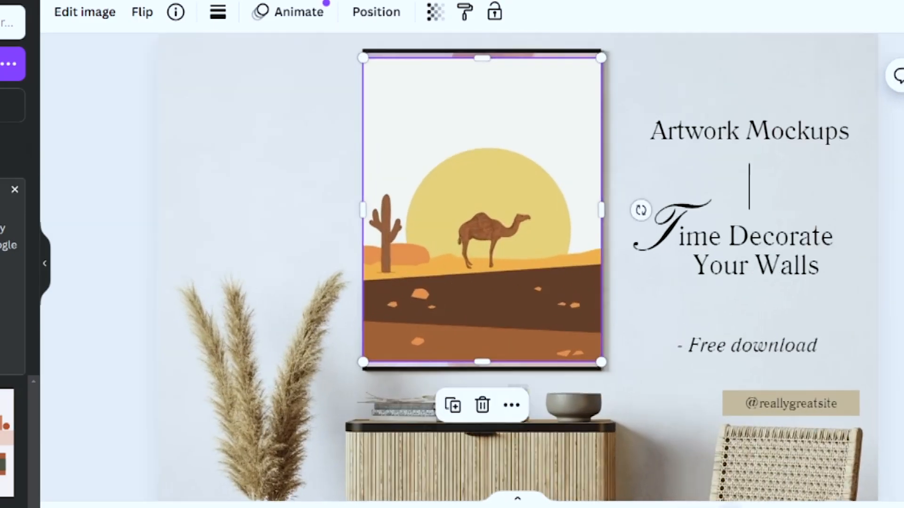
Fit the camel artwork to the page-2 frame, add a blank third page, and bring up resize options
drag(599, 209, 603, 209)
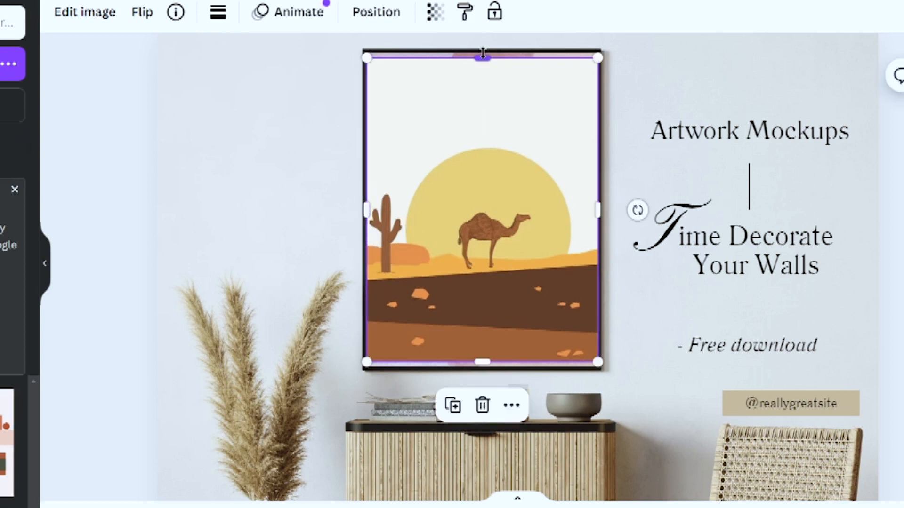
drag(481, 357, 482, 368)
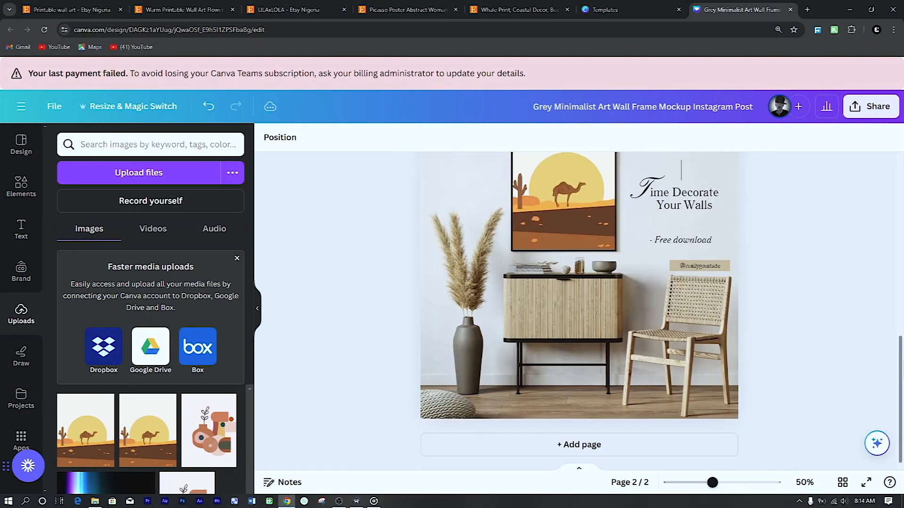
click(579, 445)
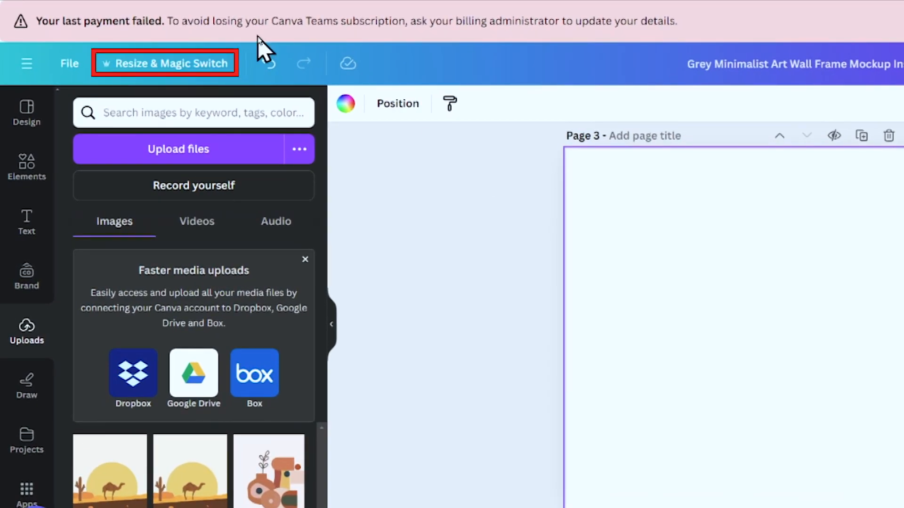
click(164, 63)
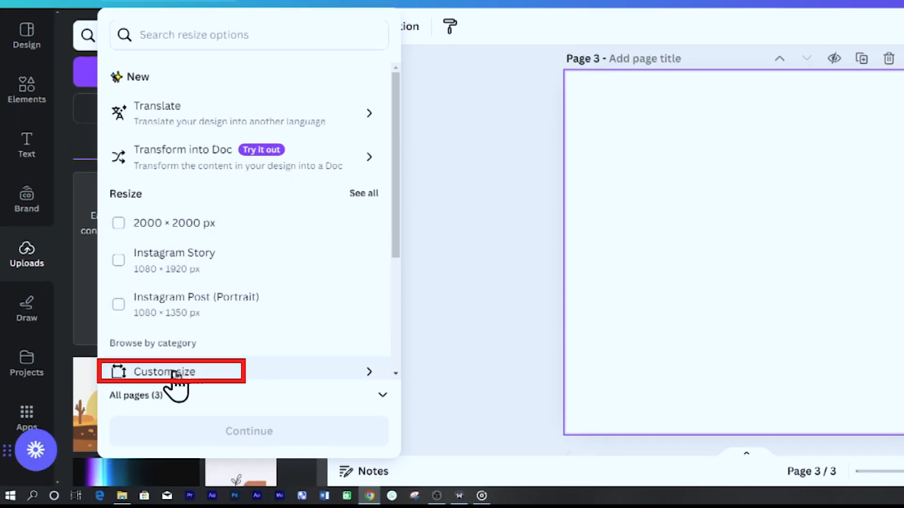
click(164, 371)
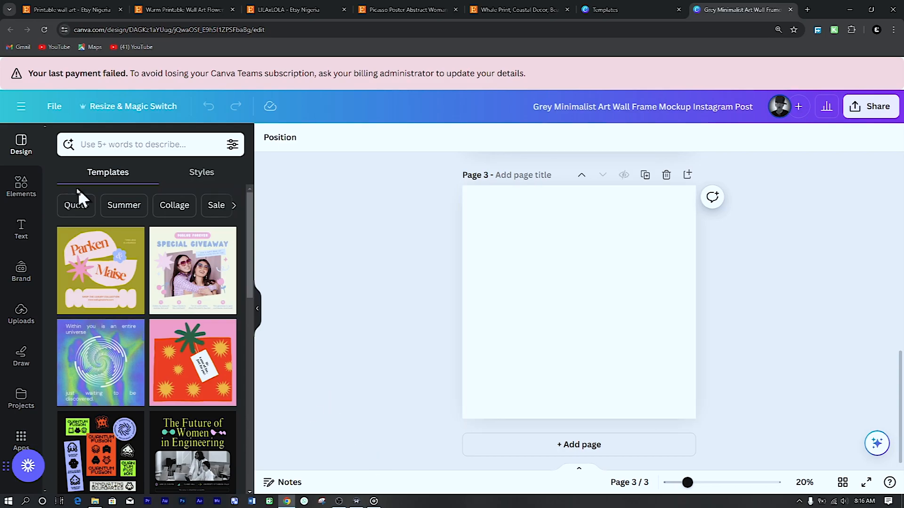
Add a page 3 heading reading "Aspect ratios and sizes available"
click(21, 230)
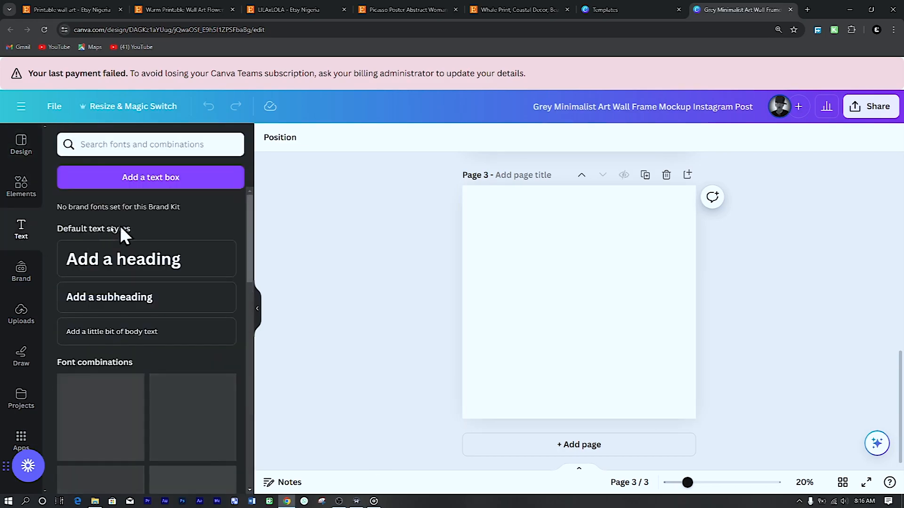
click(123, 259)
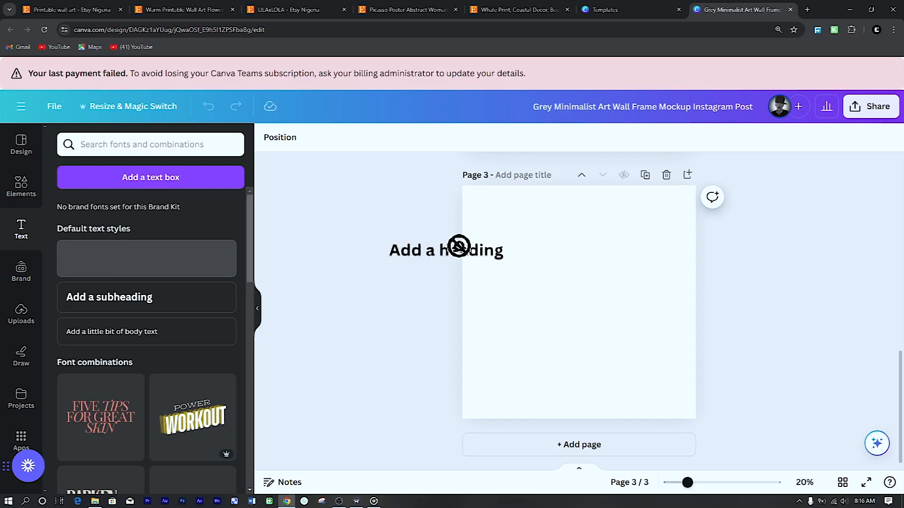
click(445, 248)
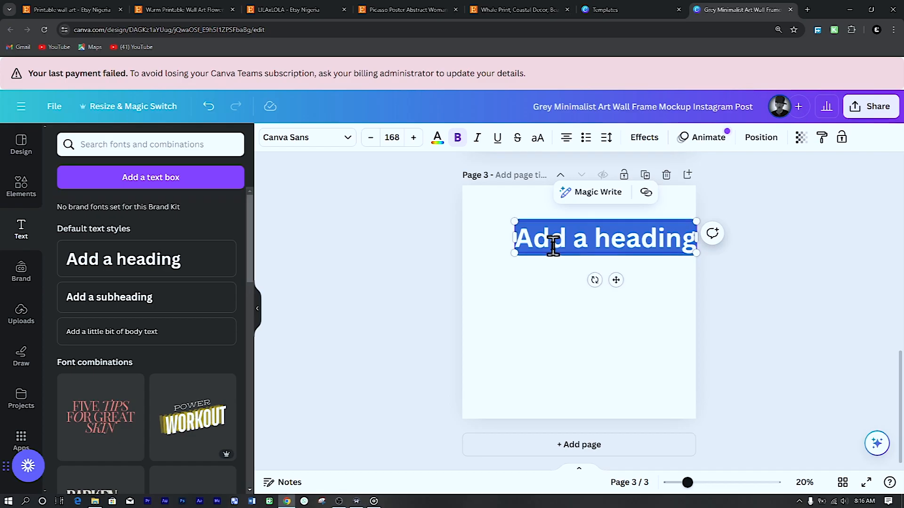
text(Aspect ratios and)
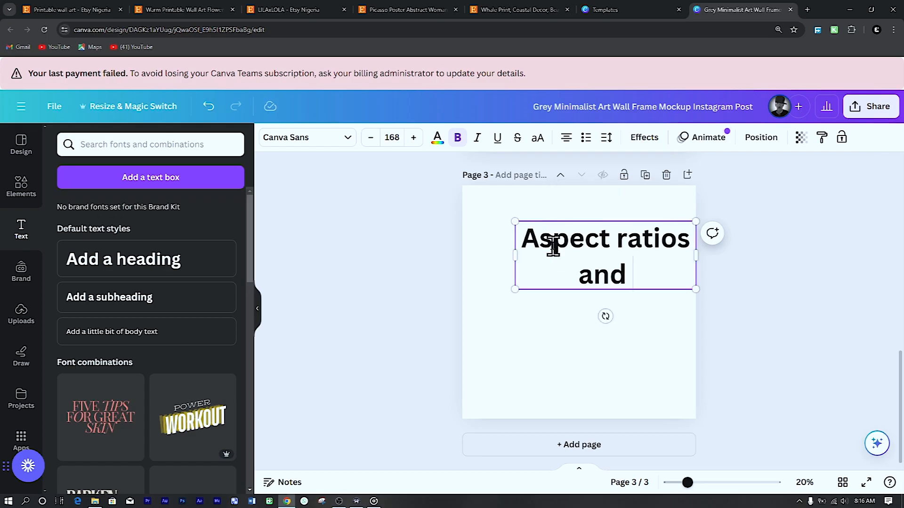
text(sizes availai)
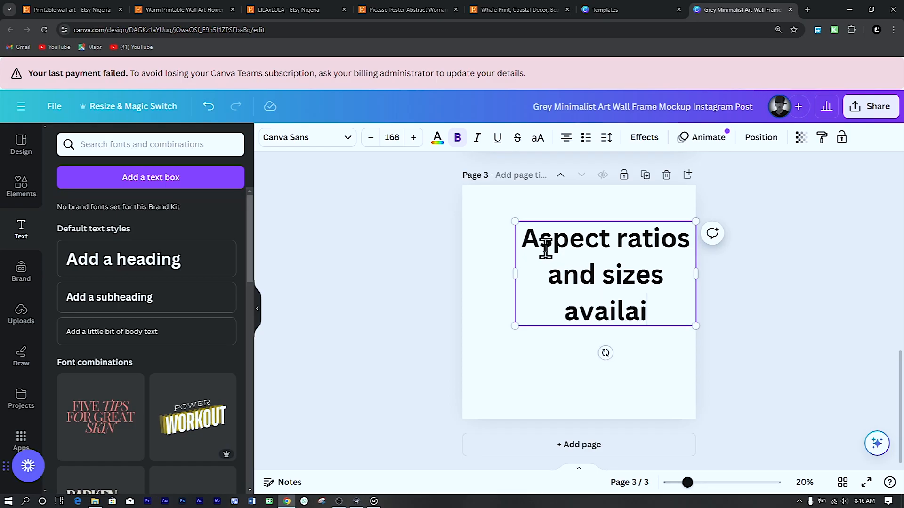
click(371, 137)
text(ble)
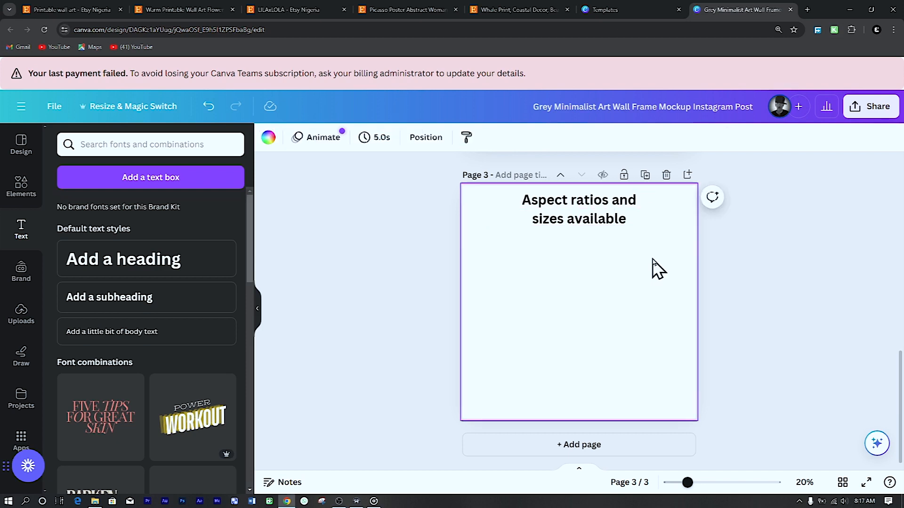
mouse_move(657, 276)
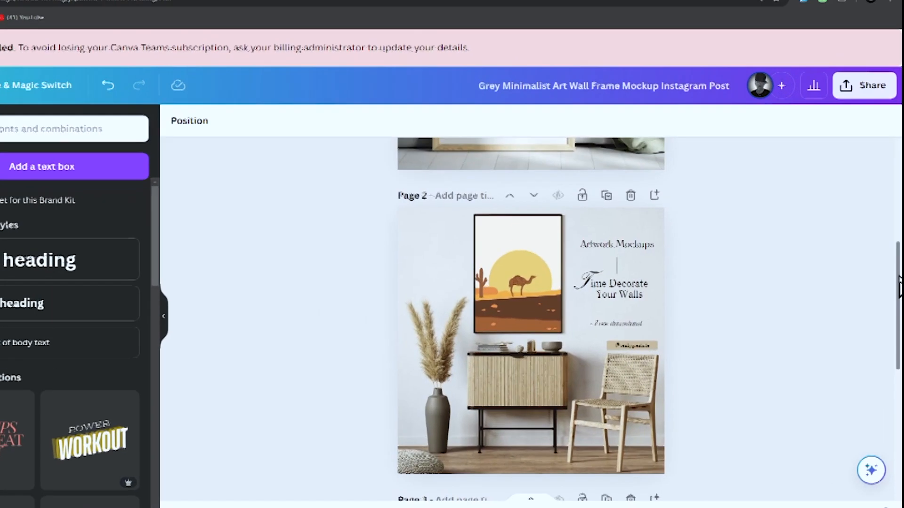
Reach the Download settings from the Share menu for the camel frame mockup
scroll(up, 3)
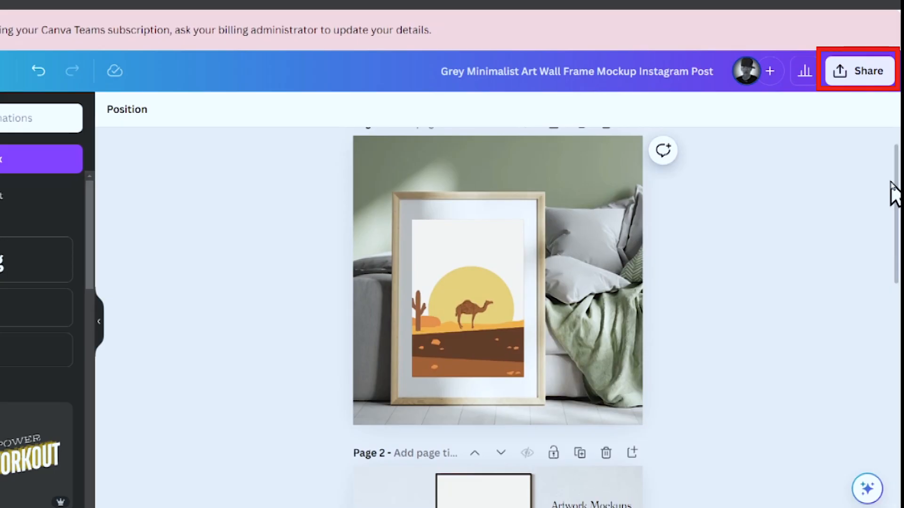
click(859, 70)
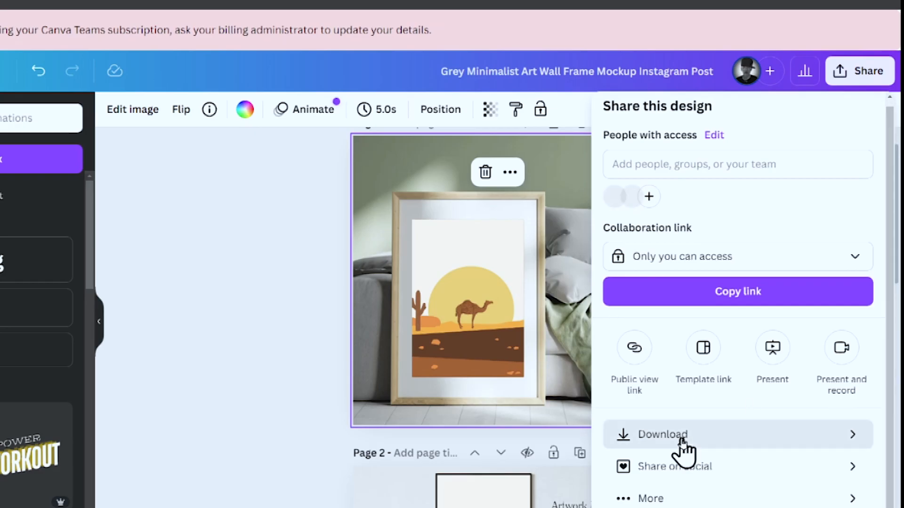
click(661, 435)
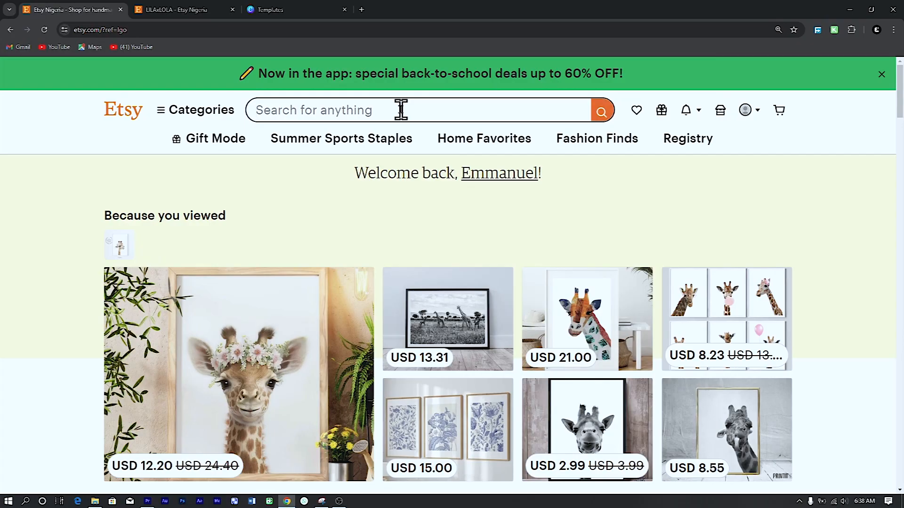
Search Etsy for 'wall art mockup template' and browse the frame template listings
text(wall art mockup template)
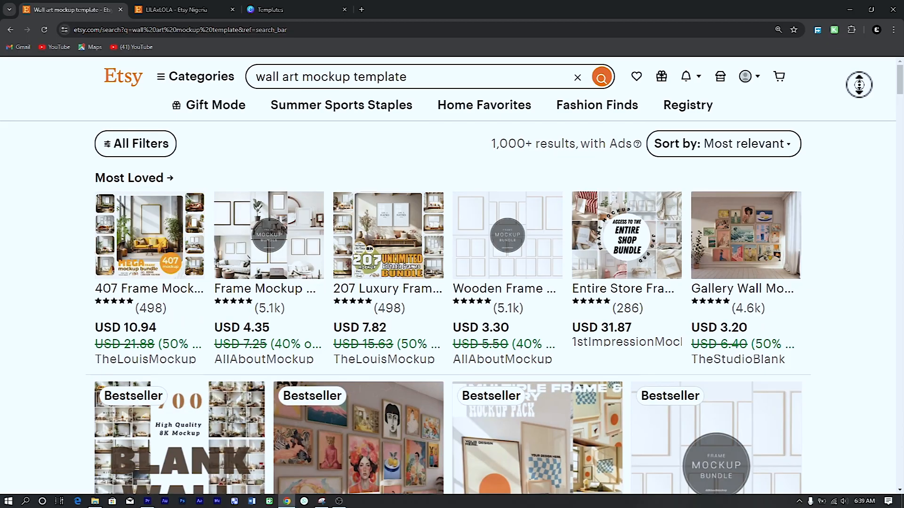
scroll(down, 3)
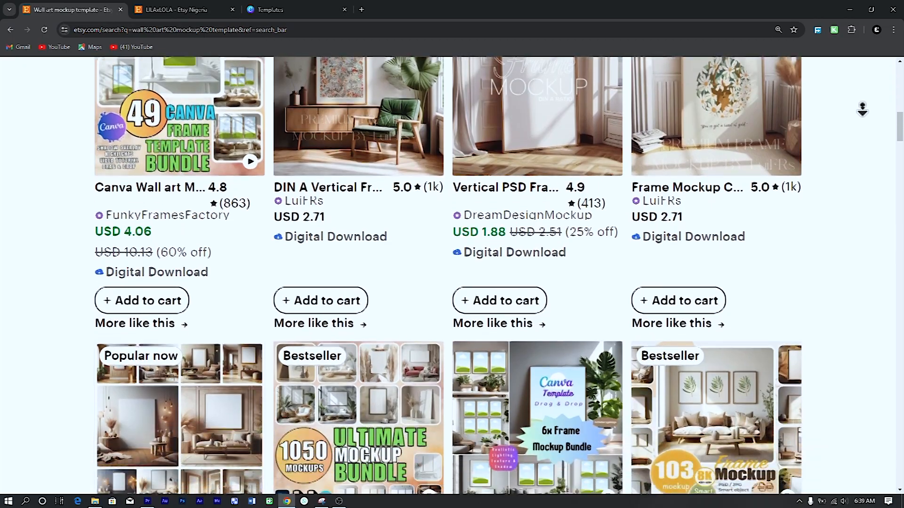
scroll(down, 3)
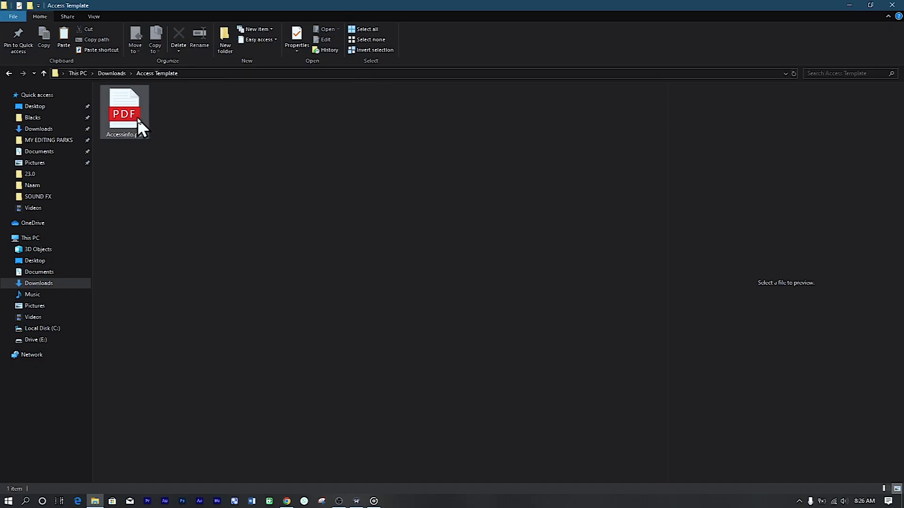
Open the Accessinfo PDF from the Access Template folder in Google Chrome
click(124, 111)
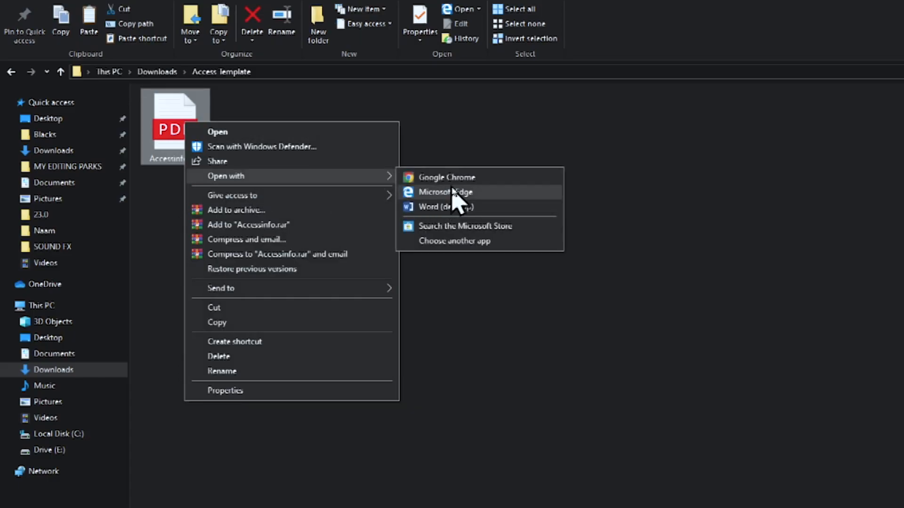
click(445, 193)
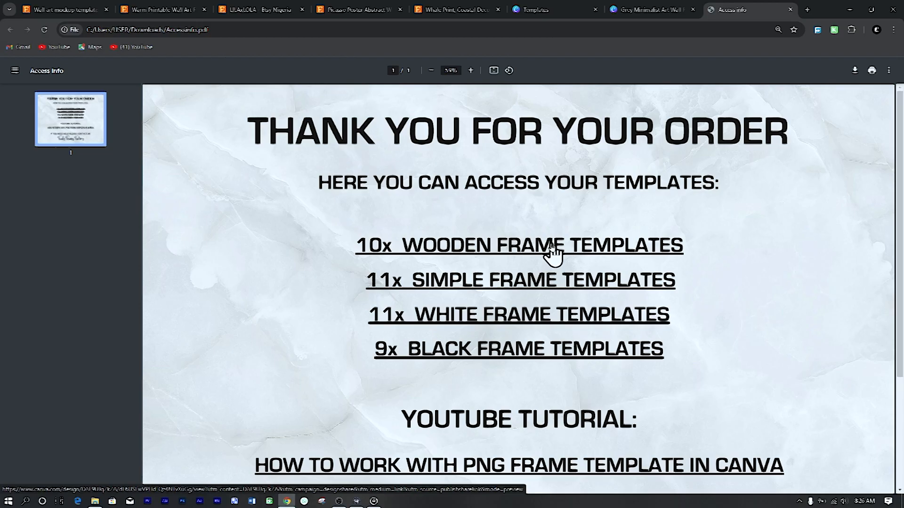
Follow the 10x Wooden Frame Templates link and make an editable Canva copy of the bundle
click(519, 245)
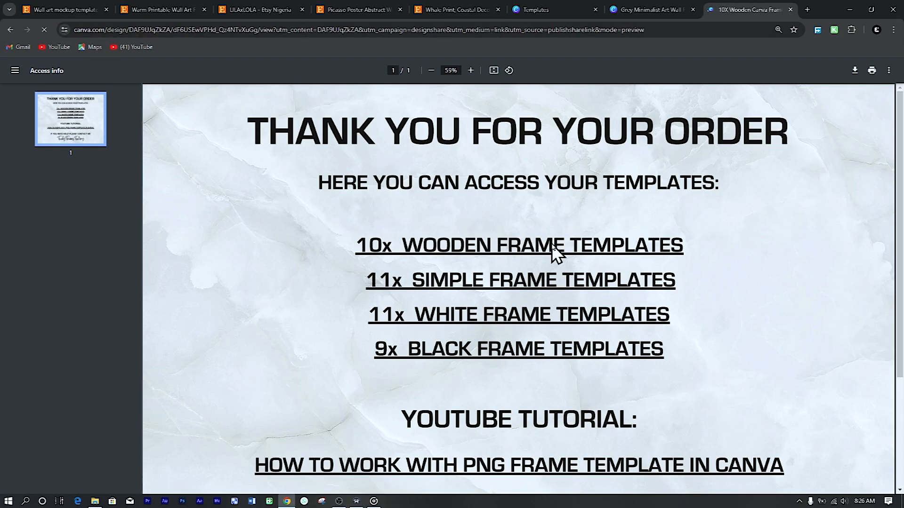
click(518, 245)
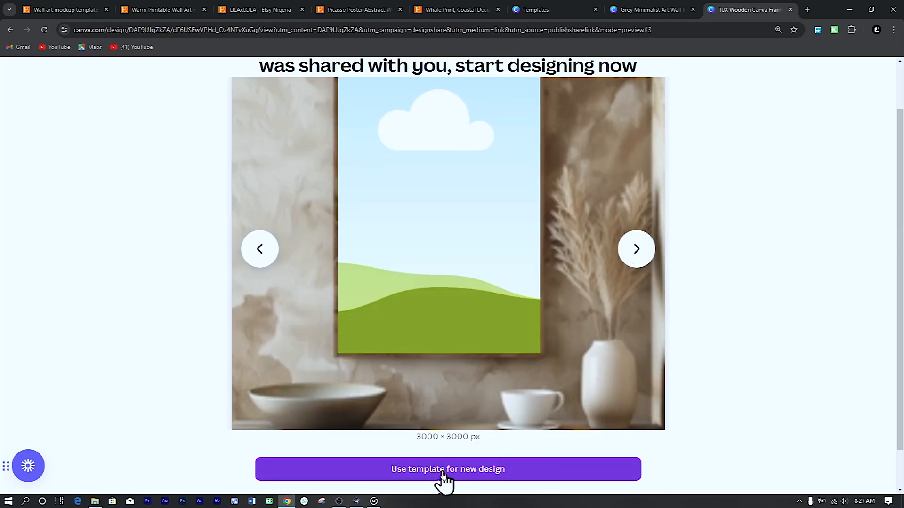
click(448, 469)
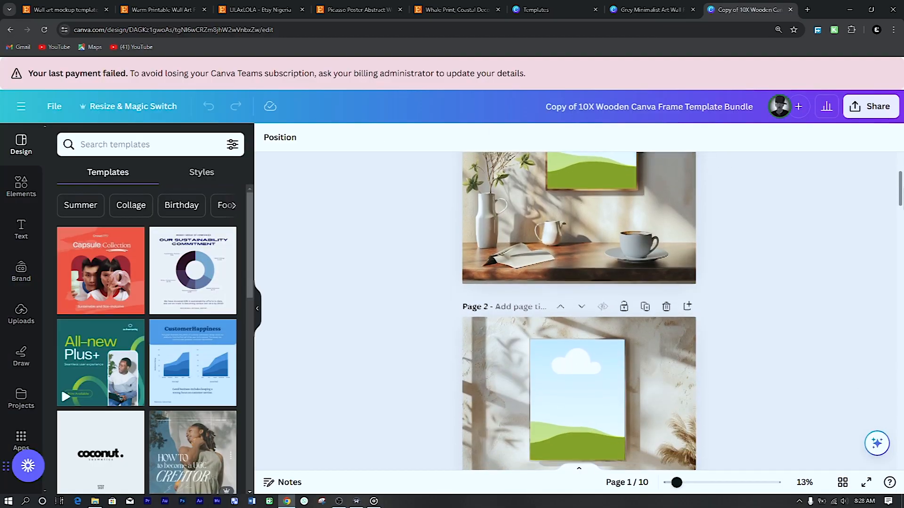
scroll(down, 3)
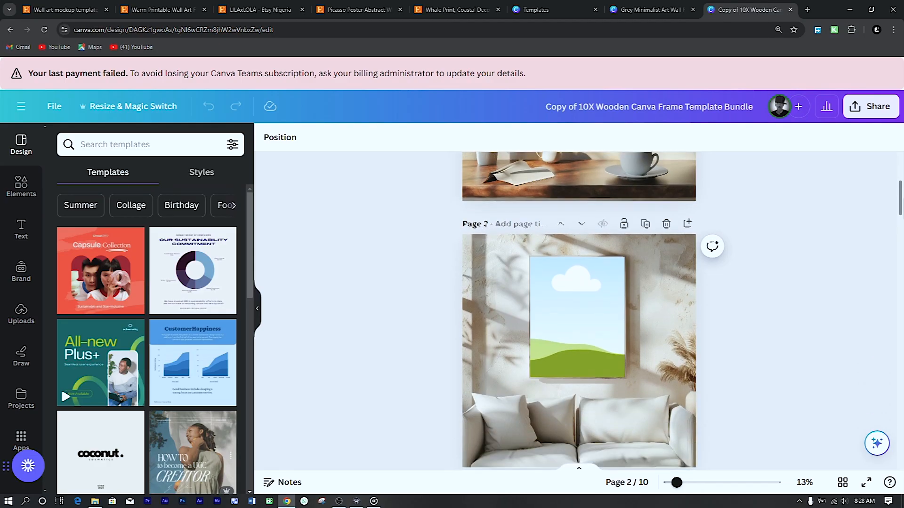
scroll(down, 3)
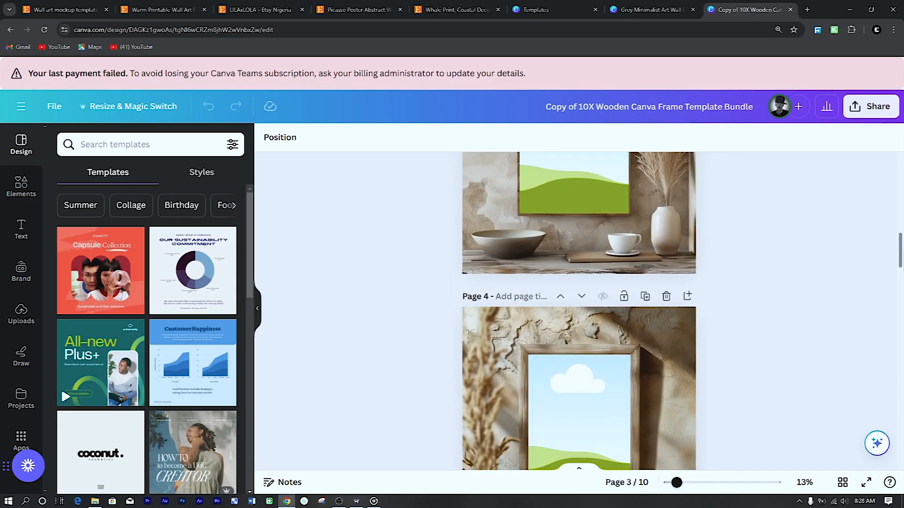
scroll(down, 3)
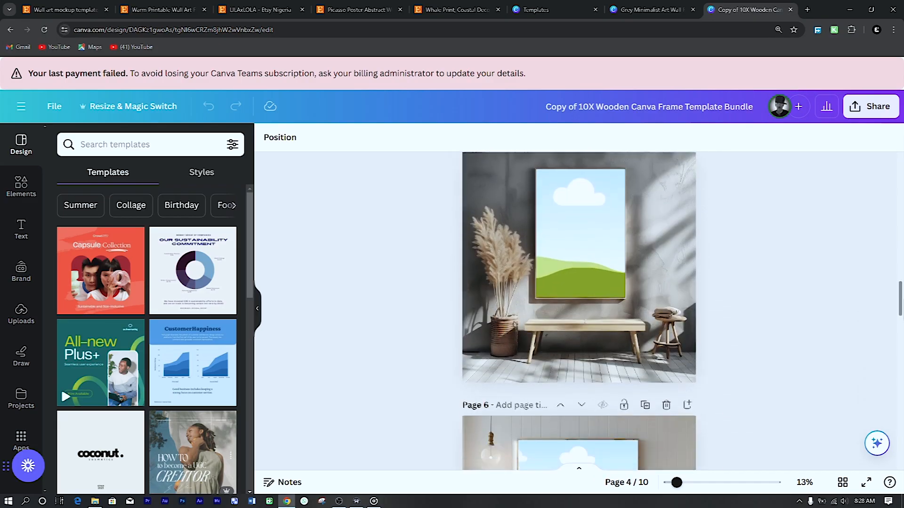
scroll(down, 3)
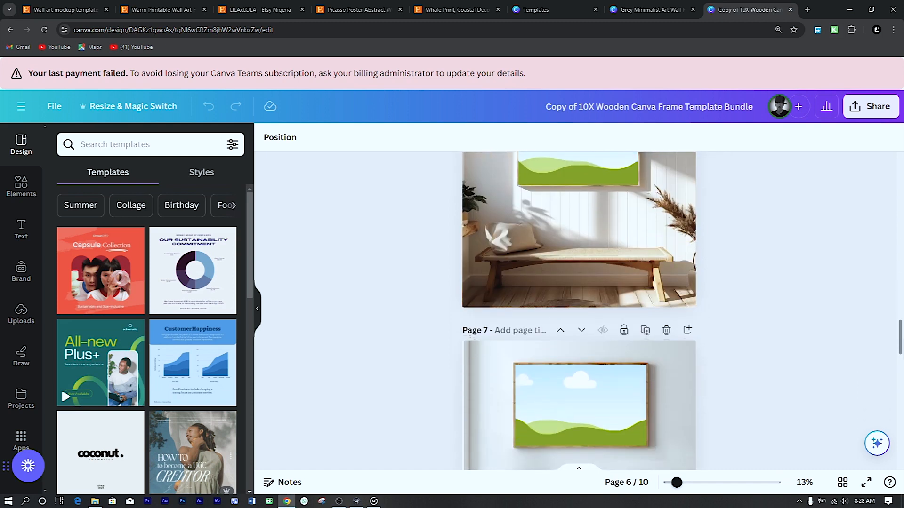
scroll(down, 3)
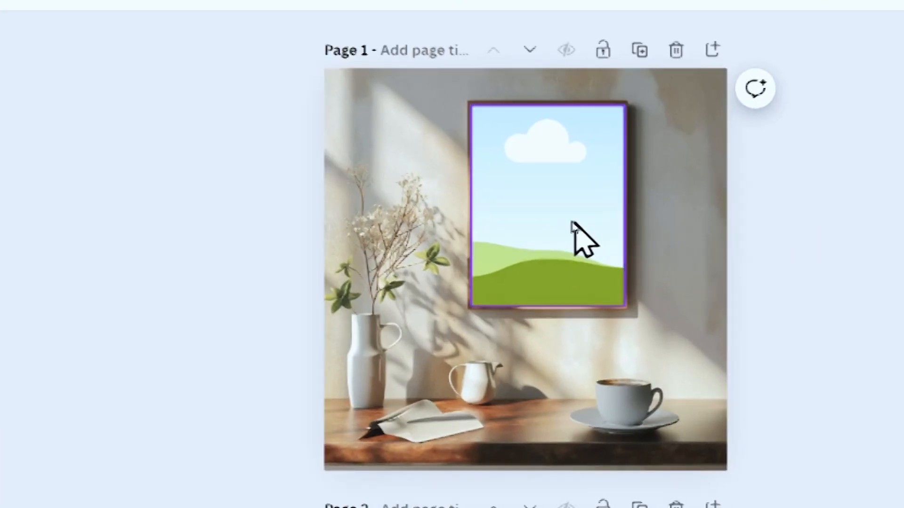
mouse_move(599, 231)
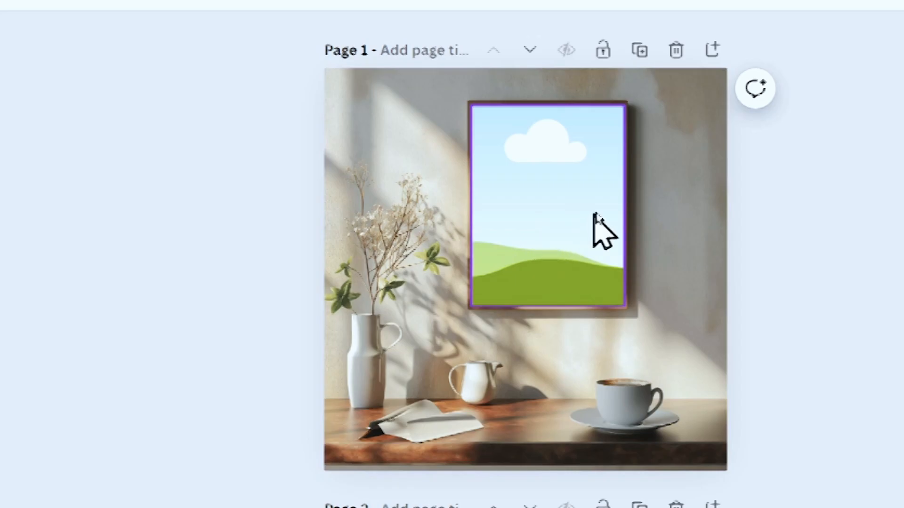
mouse_move(582, 242)
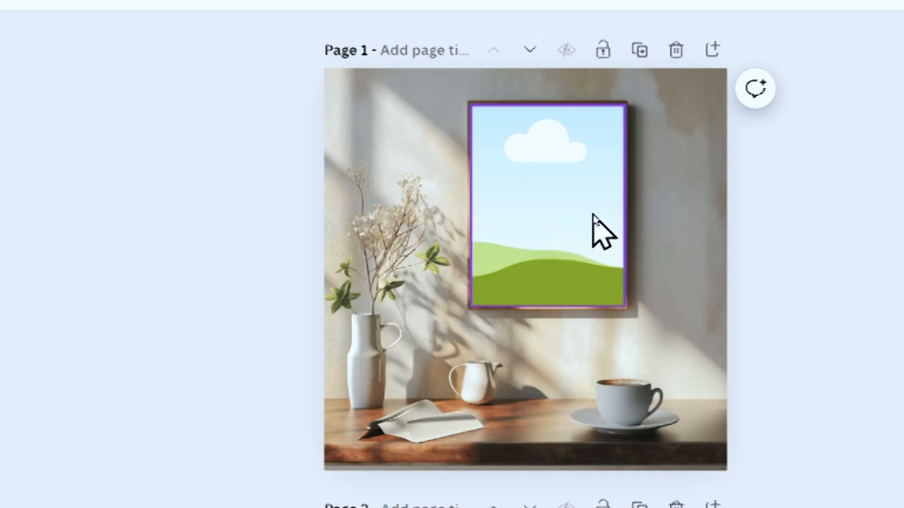
click(785, 236)
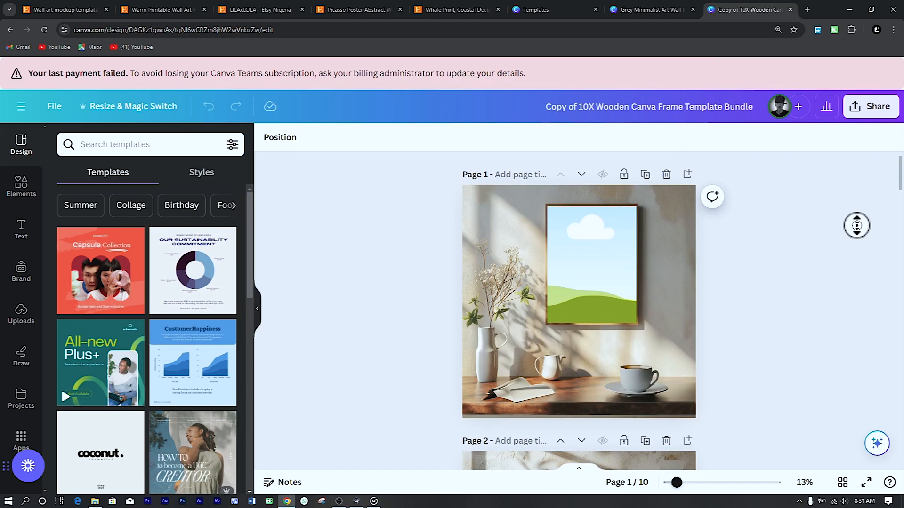
Delete unwanted mockup pages, trimming the wooden frame bundle from ten pages to four
scroll(down, 3)
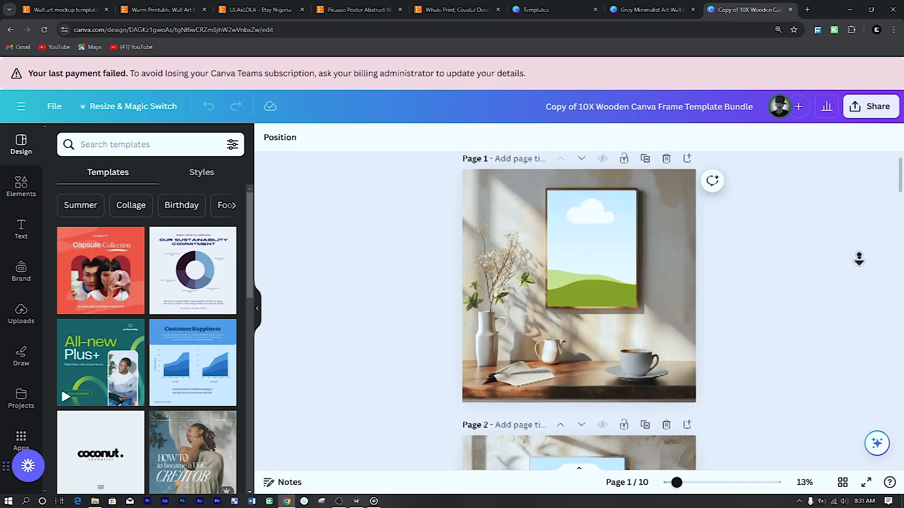
scroll(down, 3)
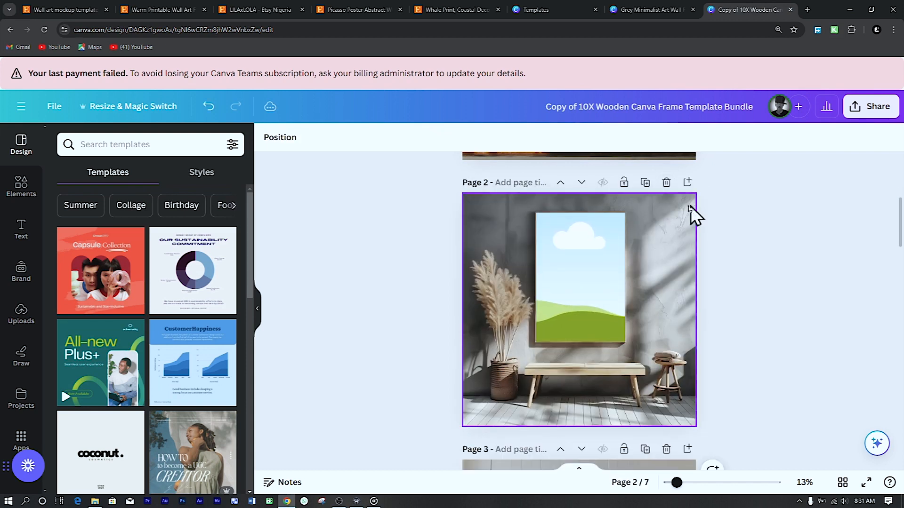
scroll(down, 3)
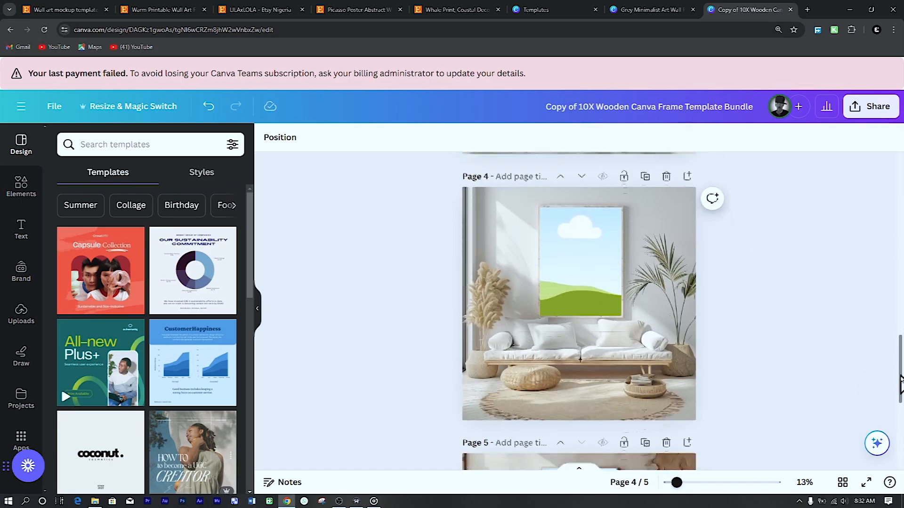
click(21, 315)
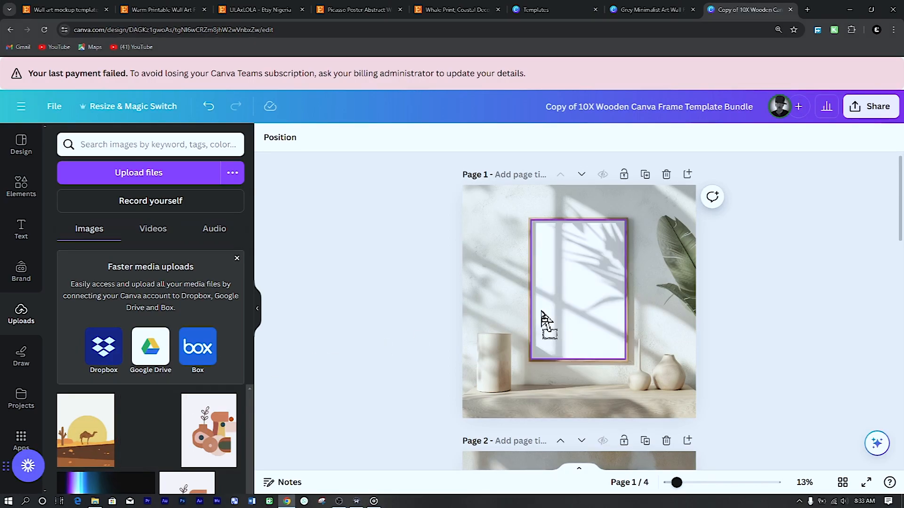
Place the desert camel upload into the frame placeholders on pages 1 through 3
click(86, 431)
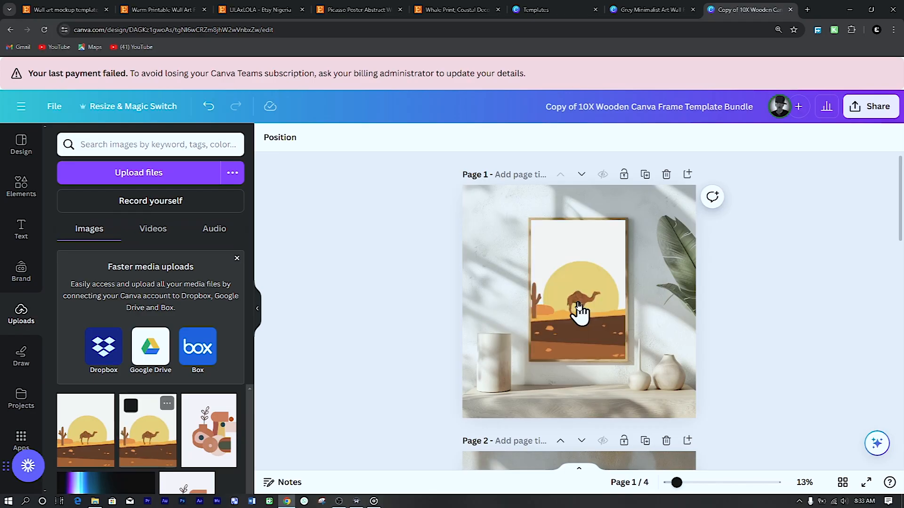
click(577, 302)
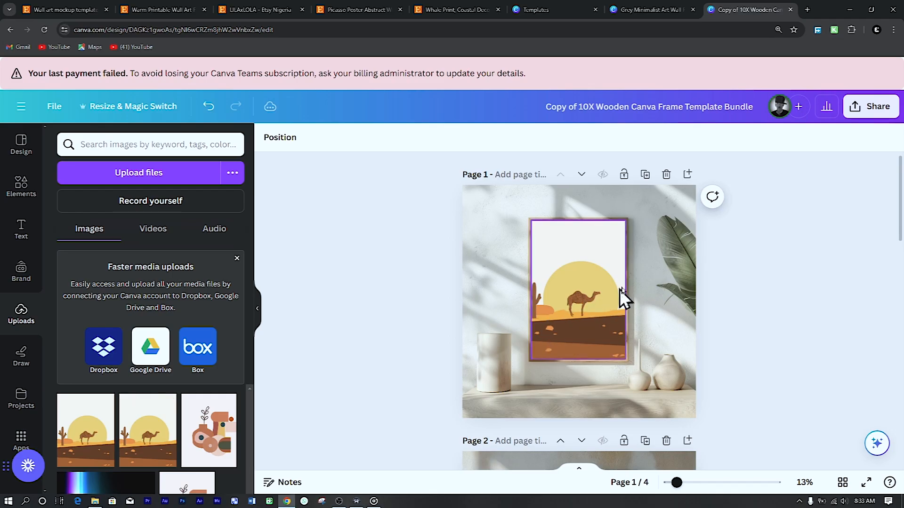
scroll(down, 3)
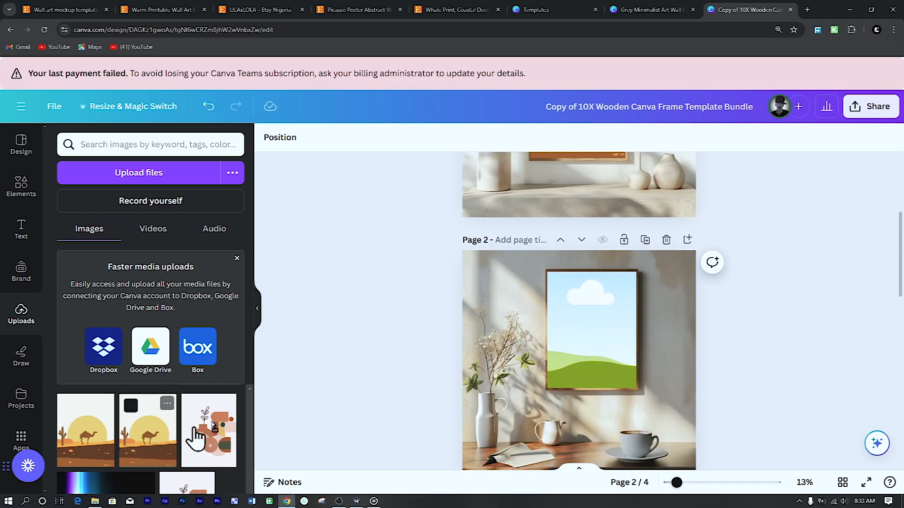
scroll(down, 3)
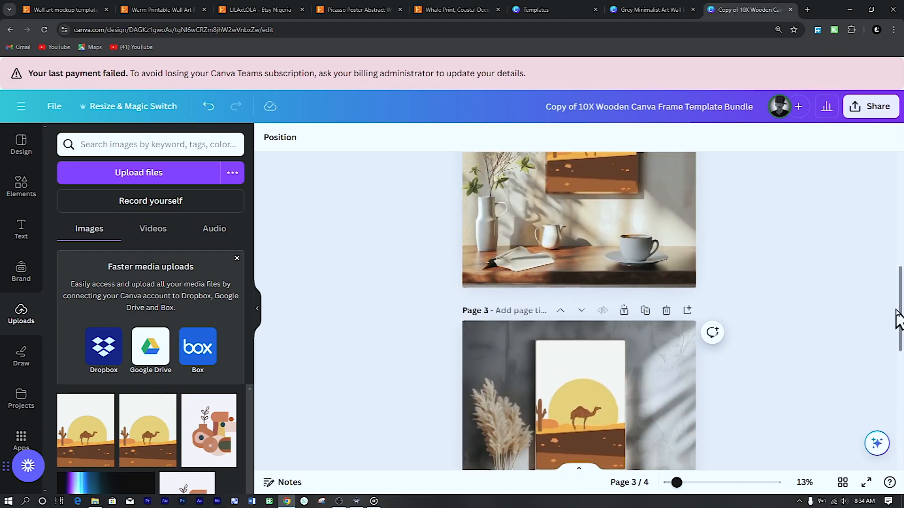
scroll(up, 3)
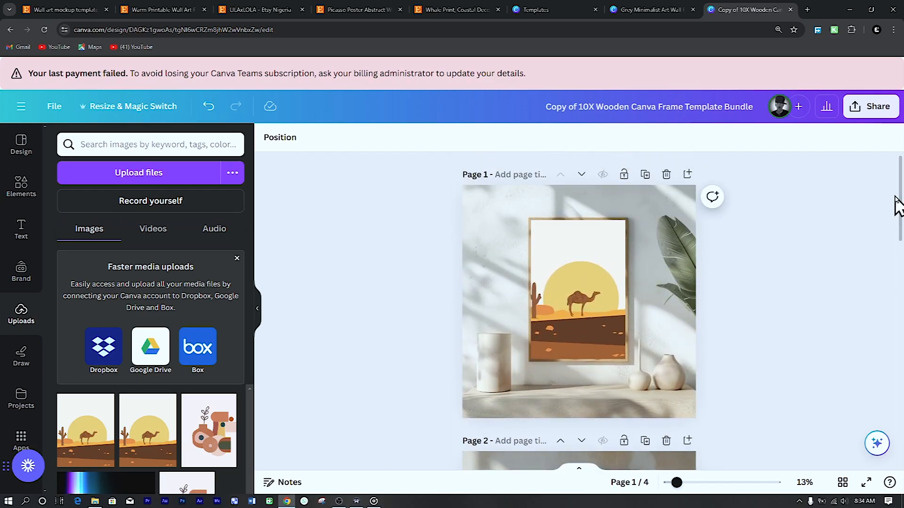
click(578, 288)
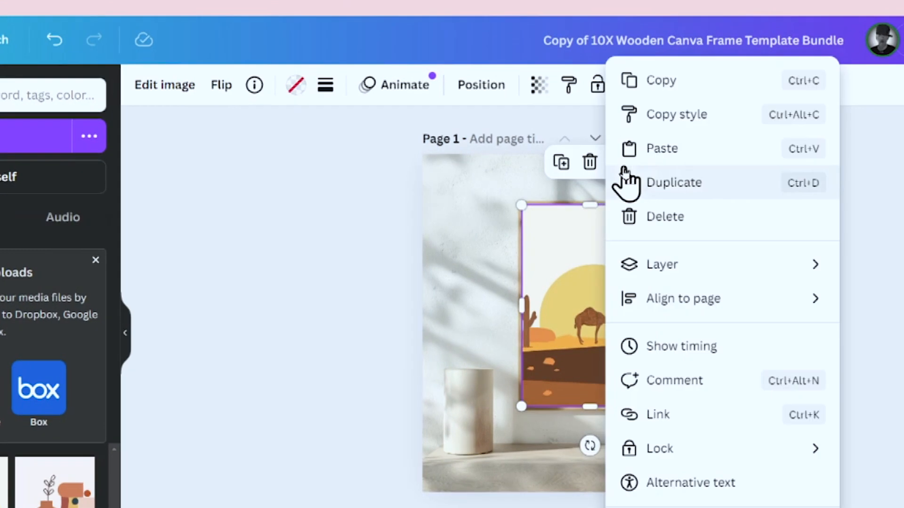
Send the camel artwork backward under the wall shadow overlay on each mockup page
click(662, 264)
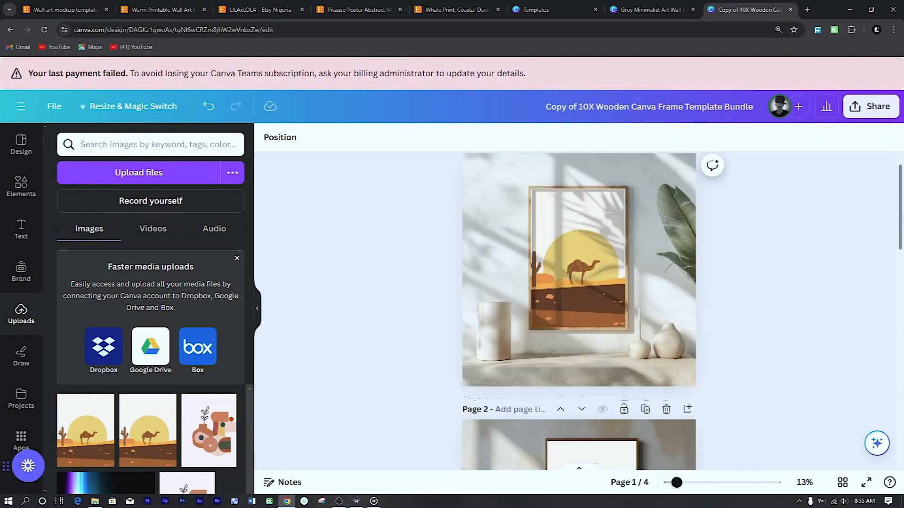
right_click(578, 260)
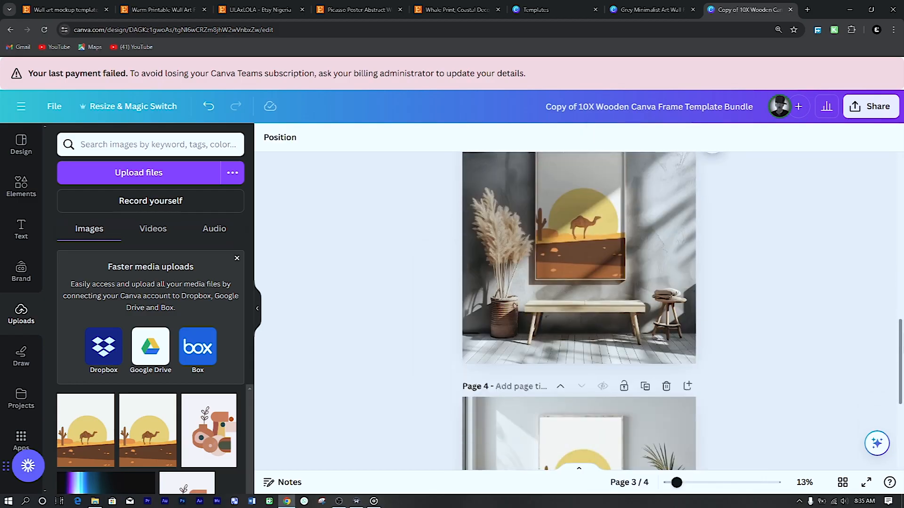
right_click(579, 260)
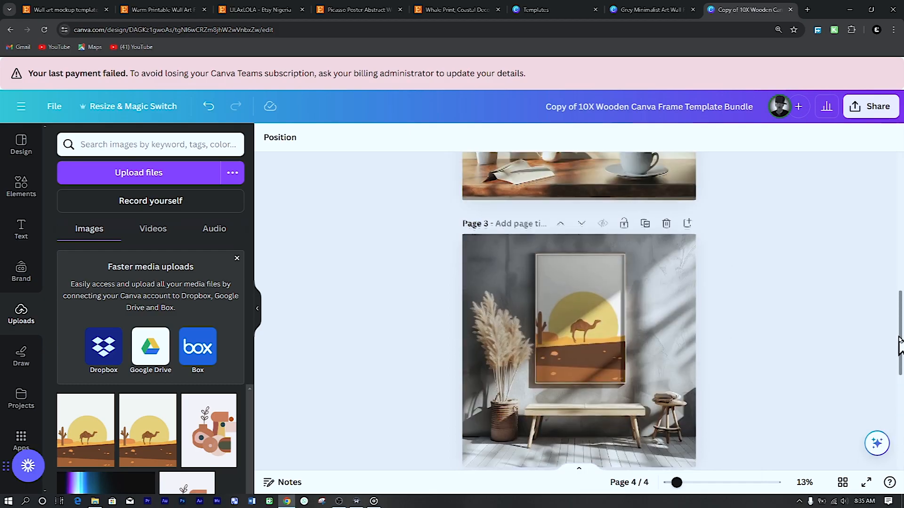
scroll(up, 3)
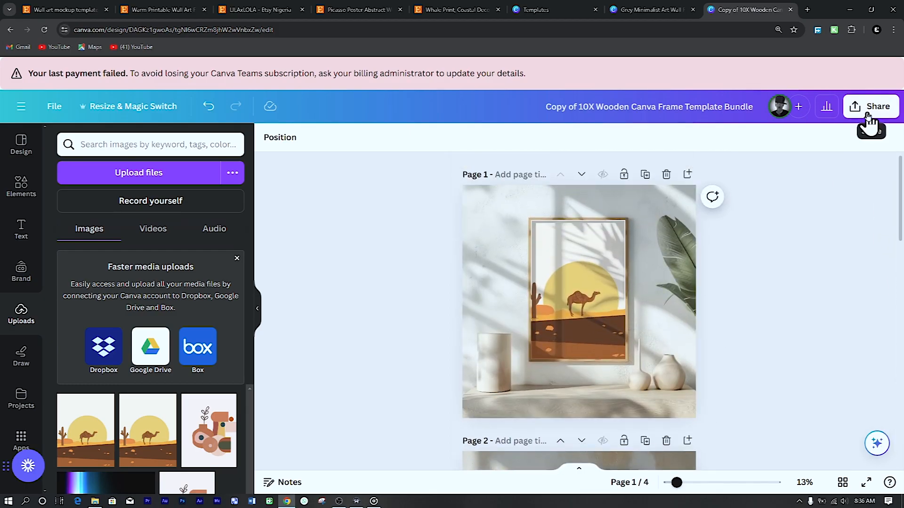
Reach the Download settings and show the file type list for the four-page mockup
click(876, 106)
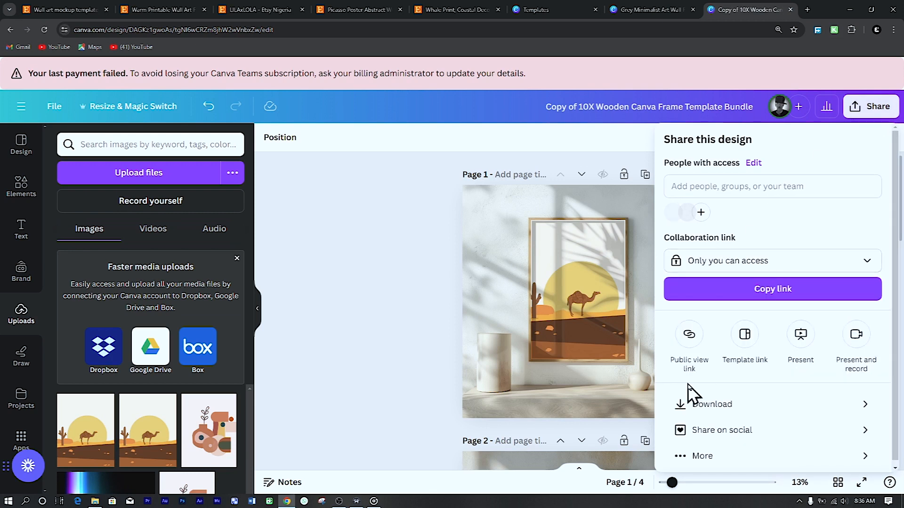
click(713, 404)
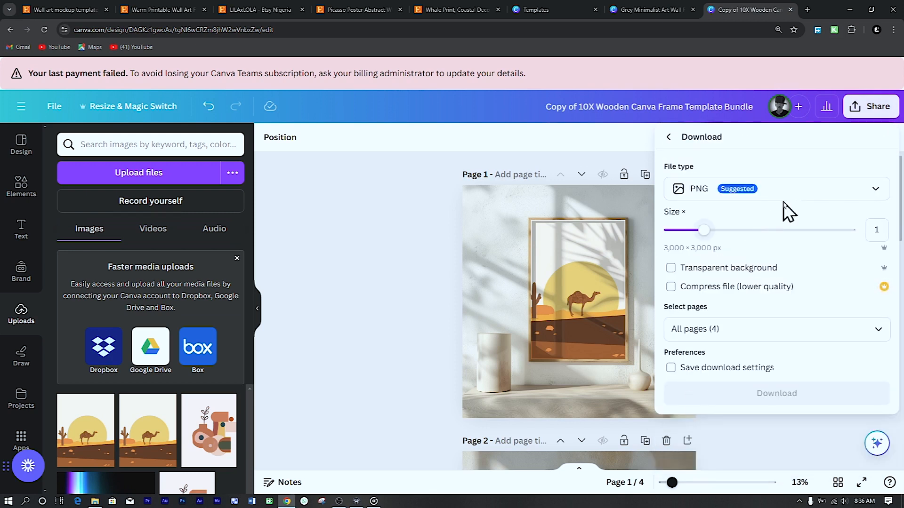
click(774, 188)
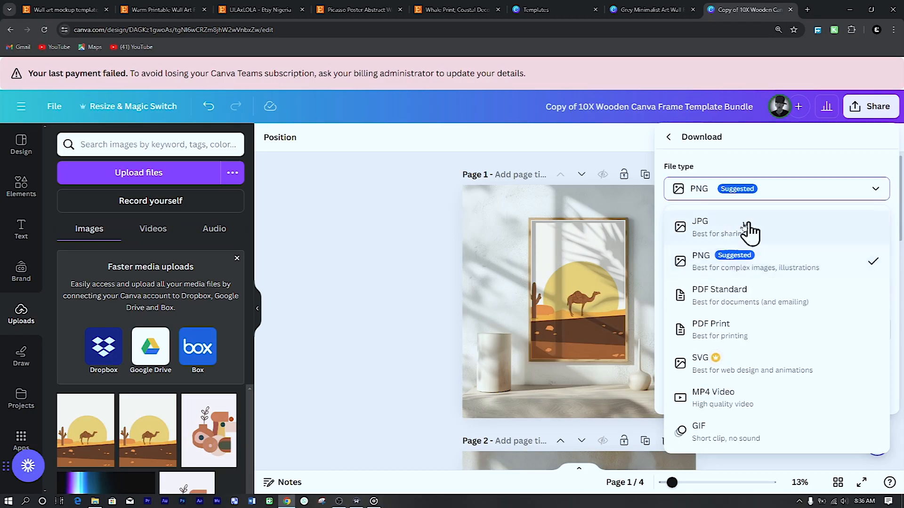